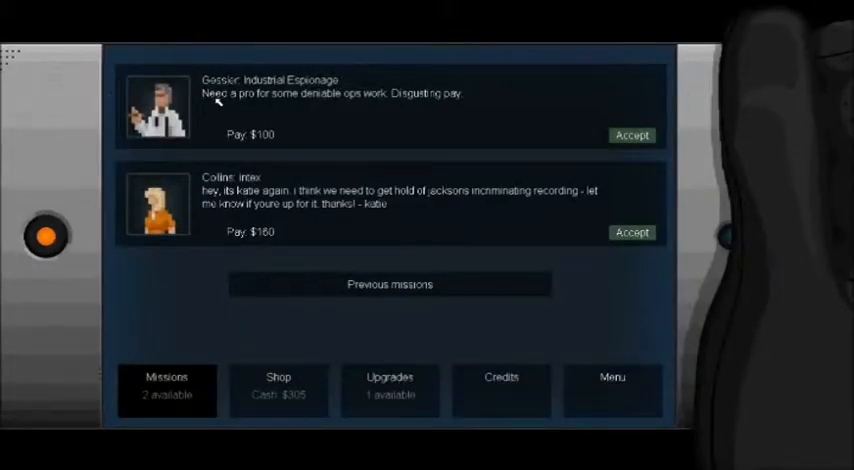
mouse_move(384, 112)
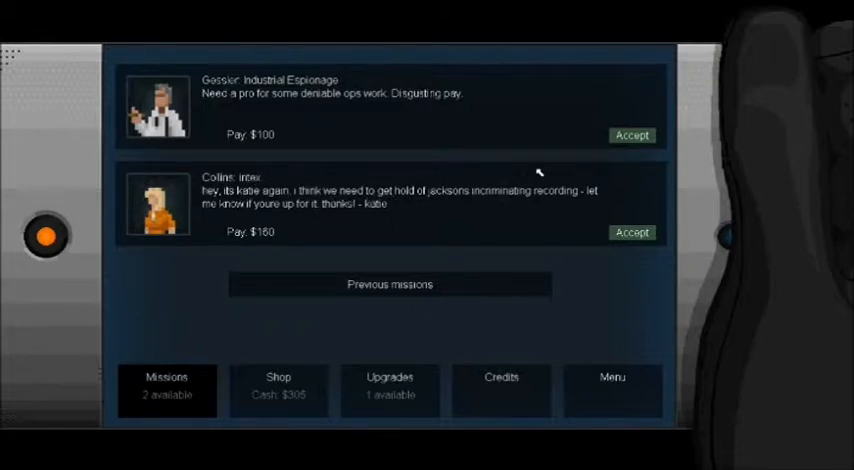
mouse_move(292, 224)
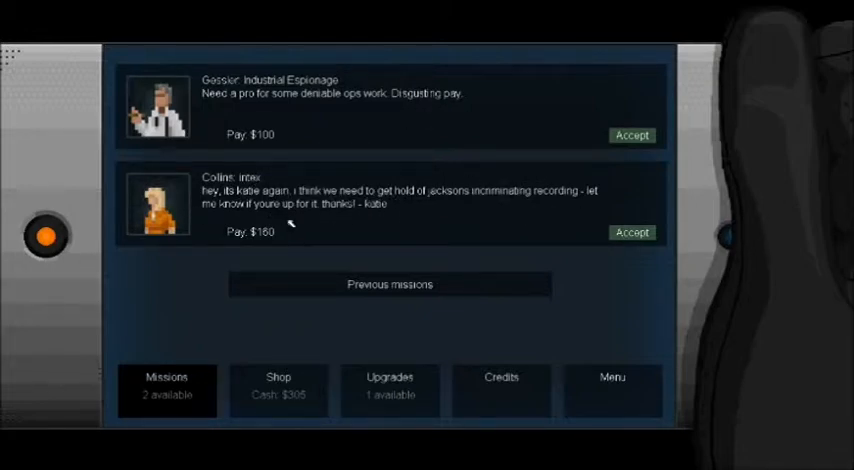
Spend the upgrade point on Bullfrog jump strength and go back to the mission list
click(388, 390)
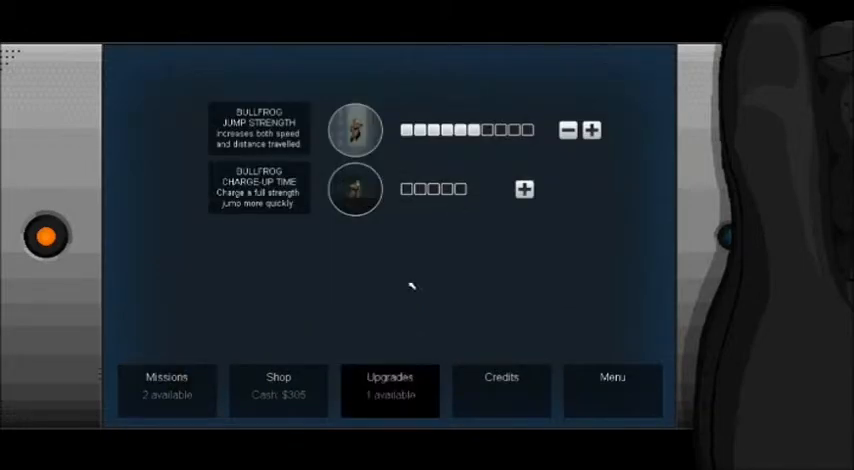
click(590, 130)
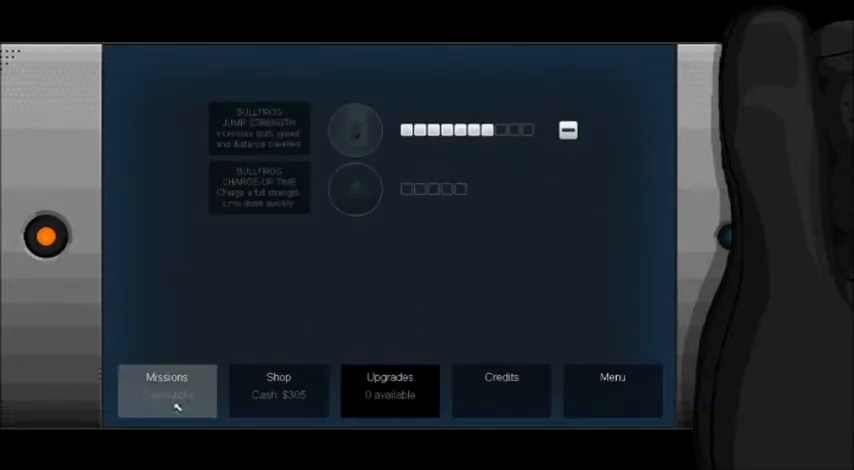
click(278, 390)
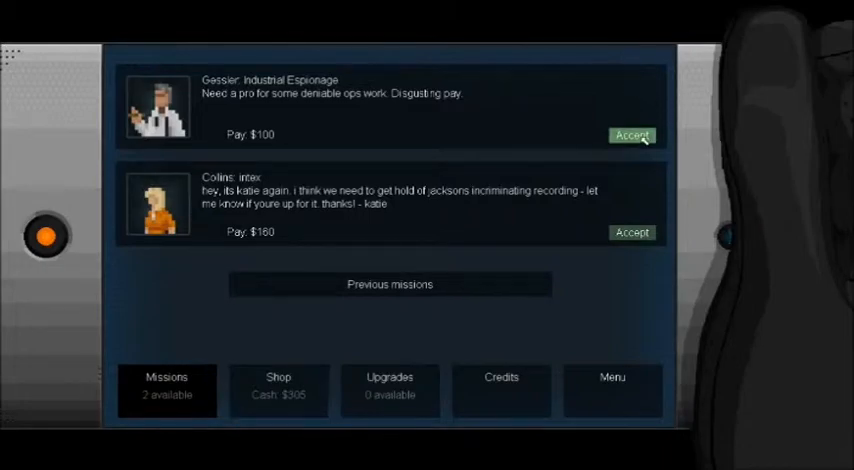
Accept Gessler's Industrial Espionage contract, ask who he is, then say you're serious
click(632, 136)
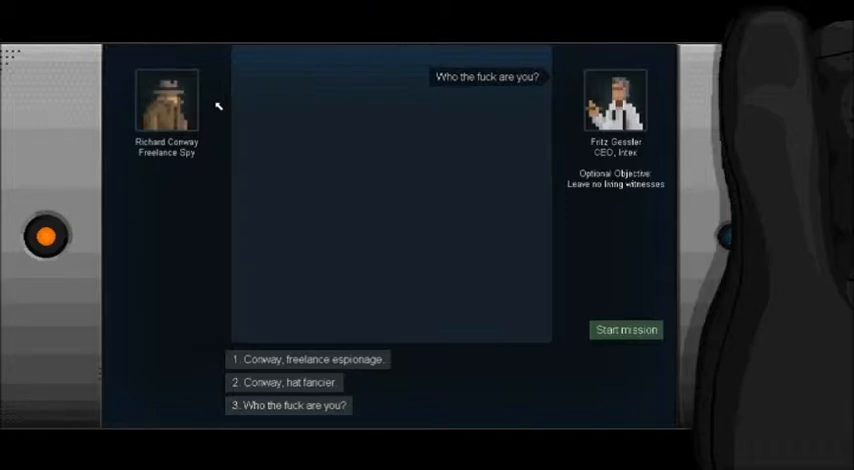
mouse_move(482, 240)
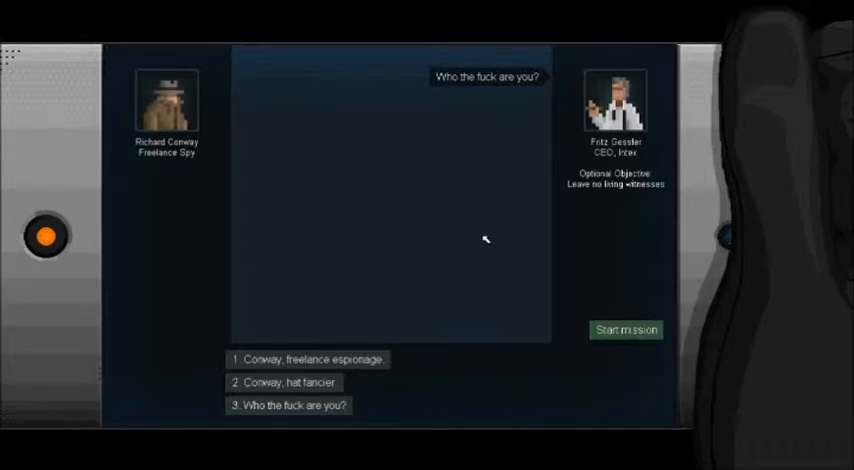
mouse_move(490, 100)
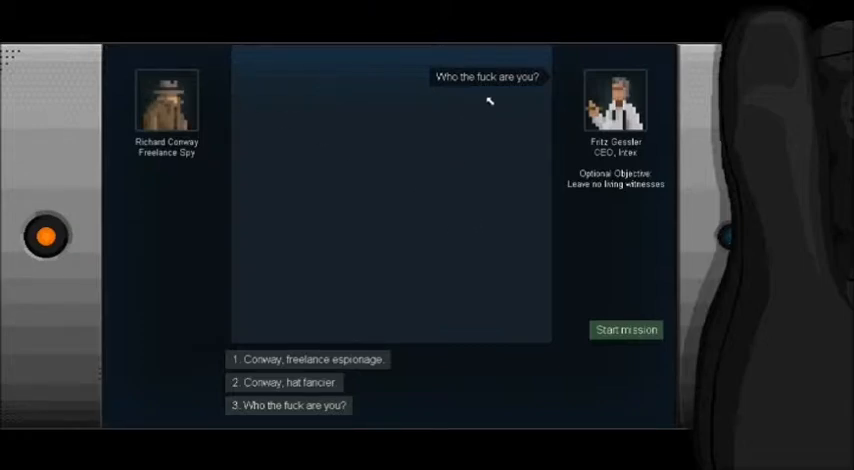
click(288, 404)
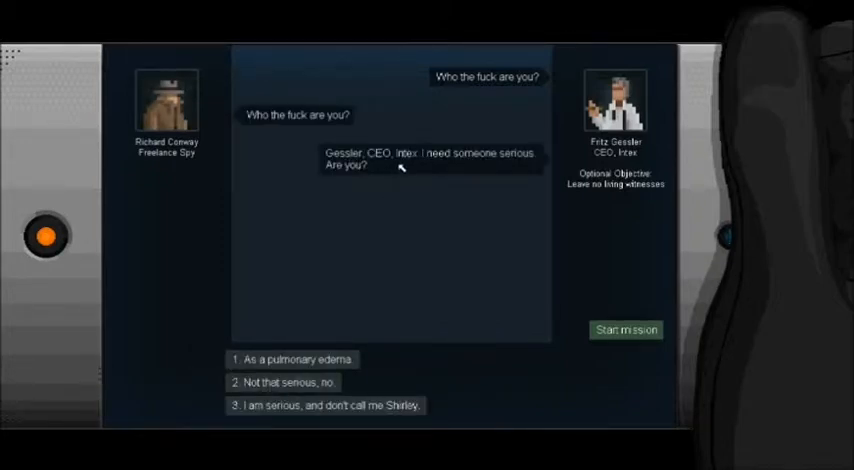
mouse_move(388, 164)
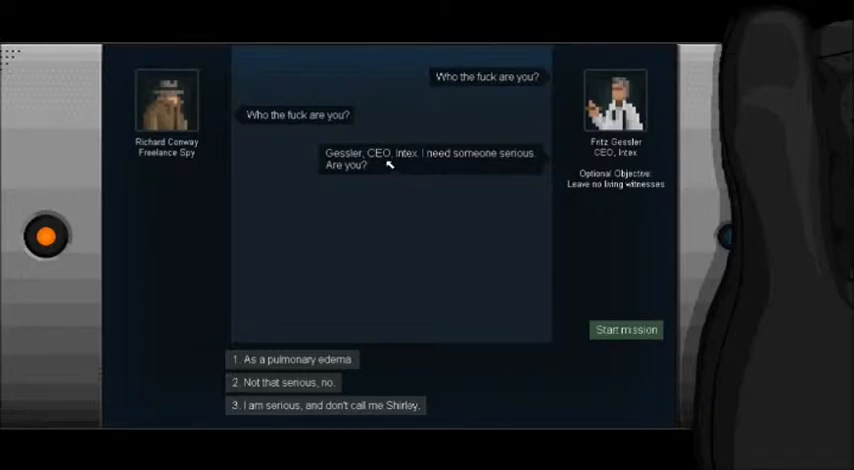
mouse_move(458, 162)
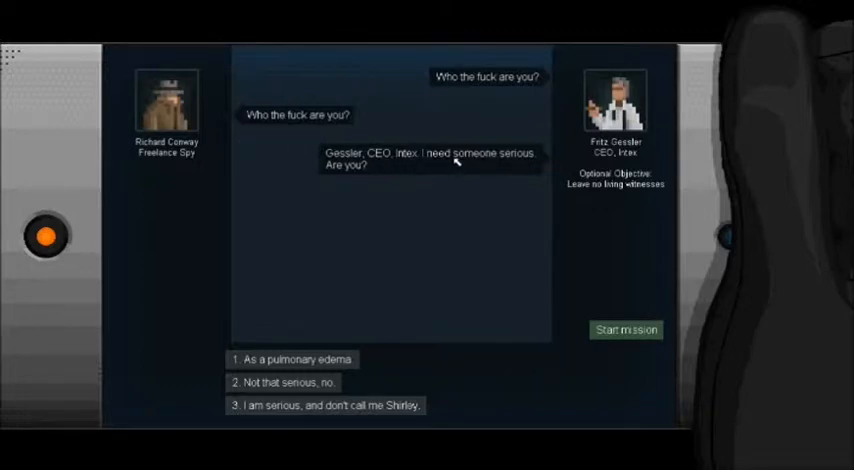
mouse_move(384, 204)
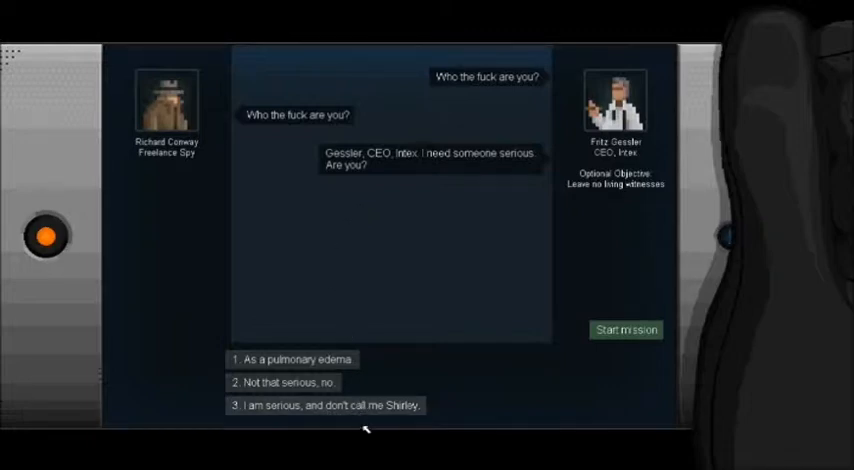
click(328, 404)
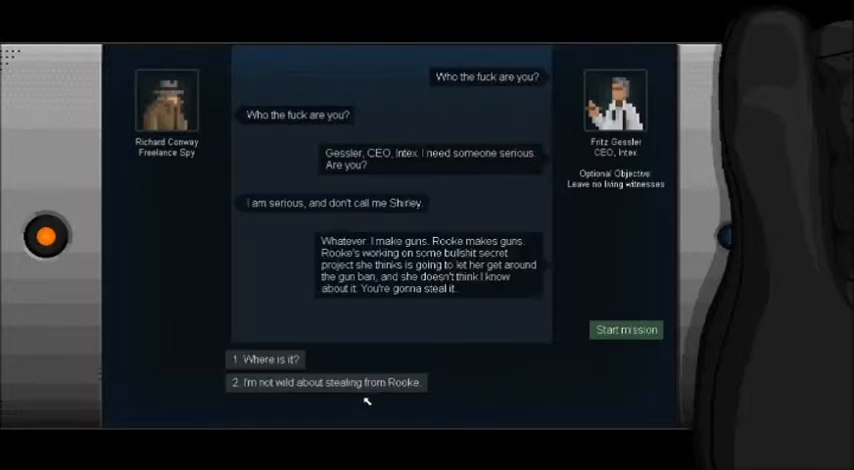
mouse_move(416, 250)
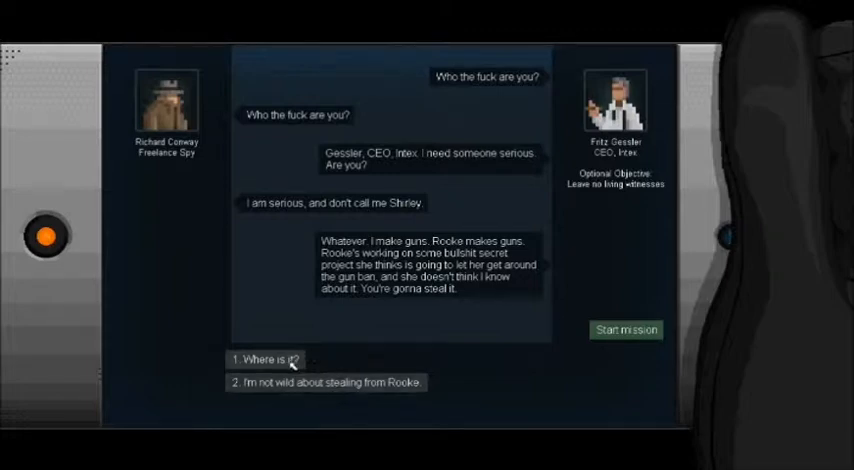
Object to stealing from Rooke, ask where the project is, ask for special requests, and thank him for the tip
click(324, 382)
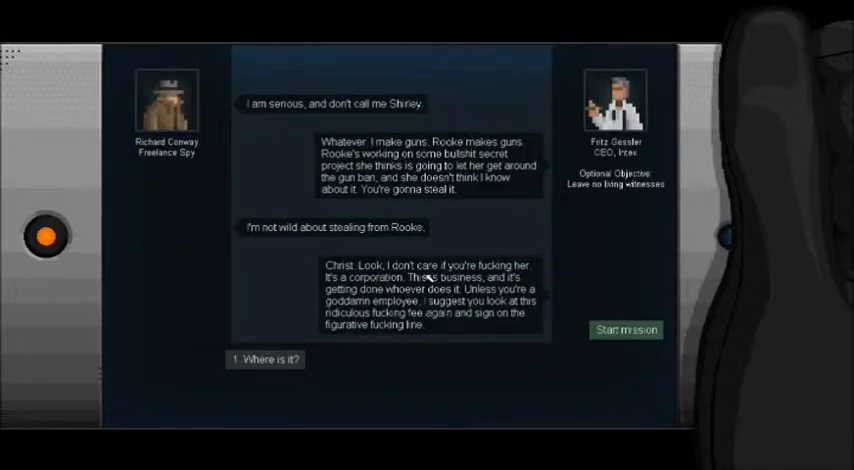
mouse_move(496, 300)
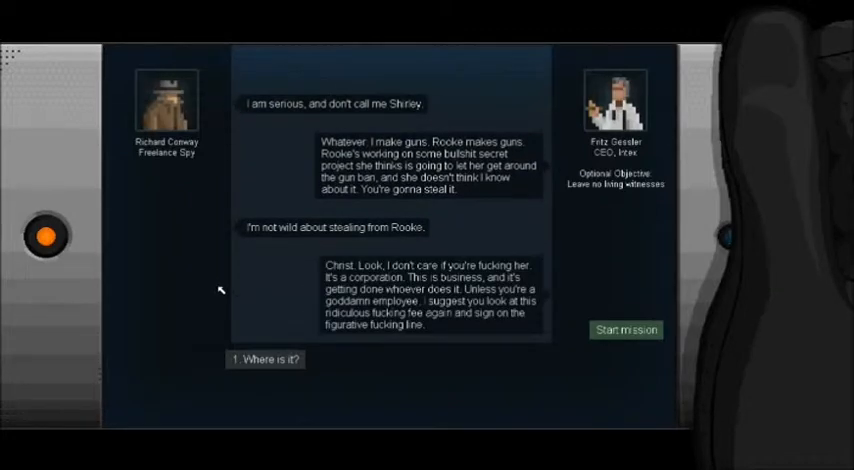
mouse_move(204, 300)
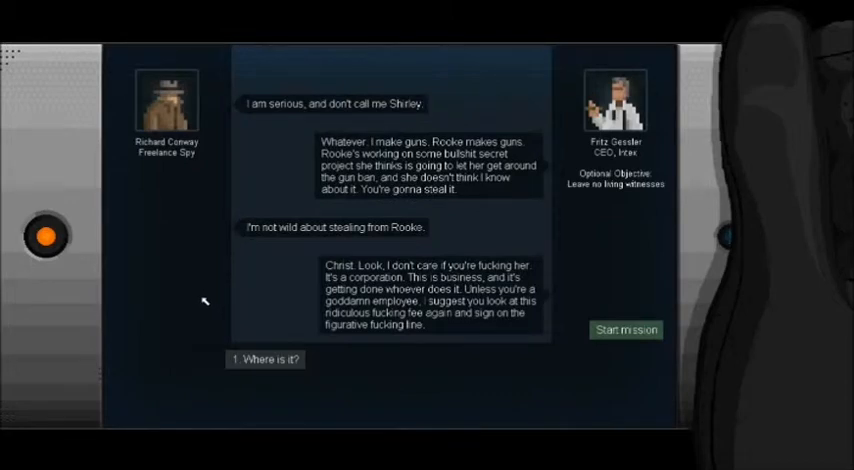
mouse_move(256, 376)
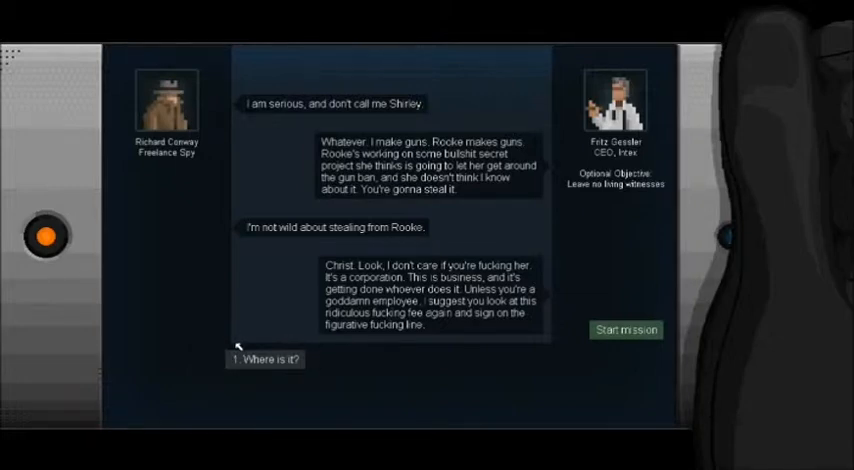
mouse_move(284, 368)
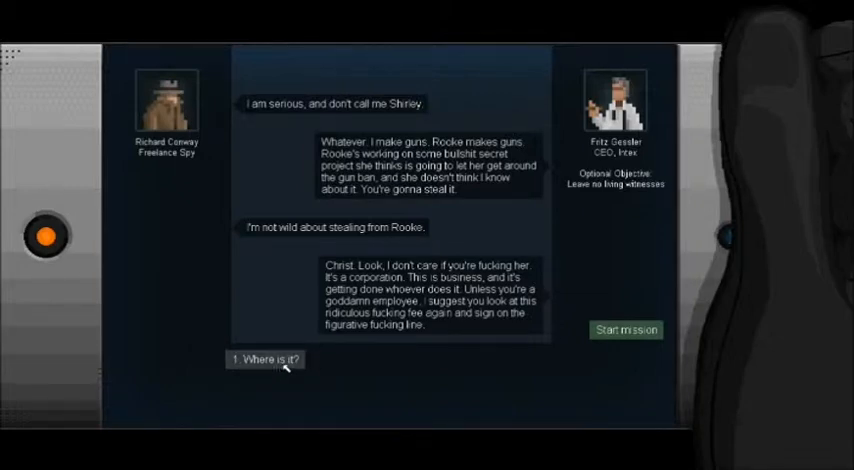
click(264, 360)
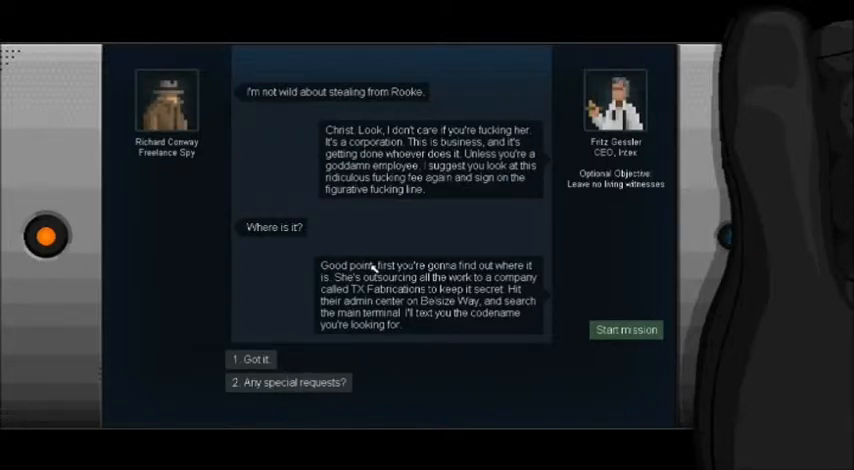
mouse_move(428, 276)
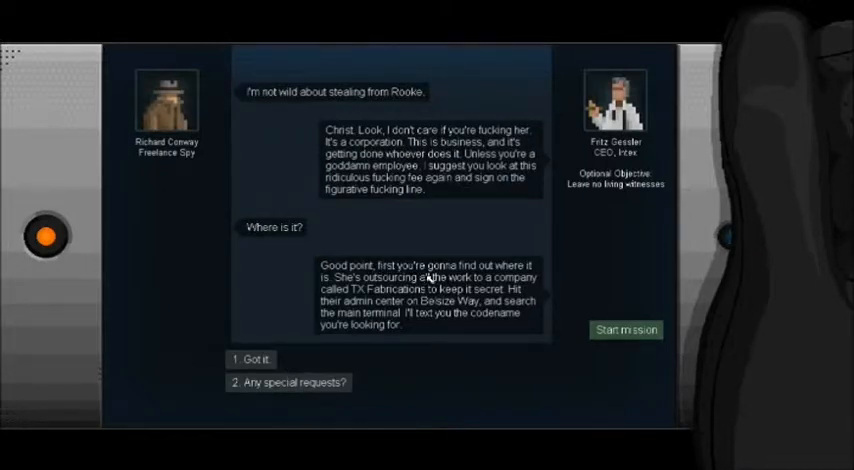
mouse_move(432, 178)
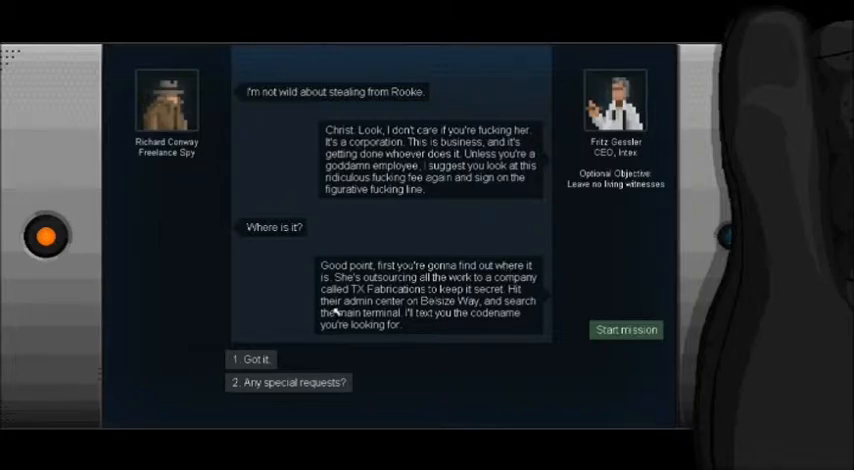
mouse_move(500, 302)
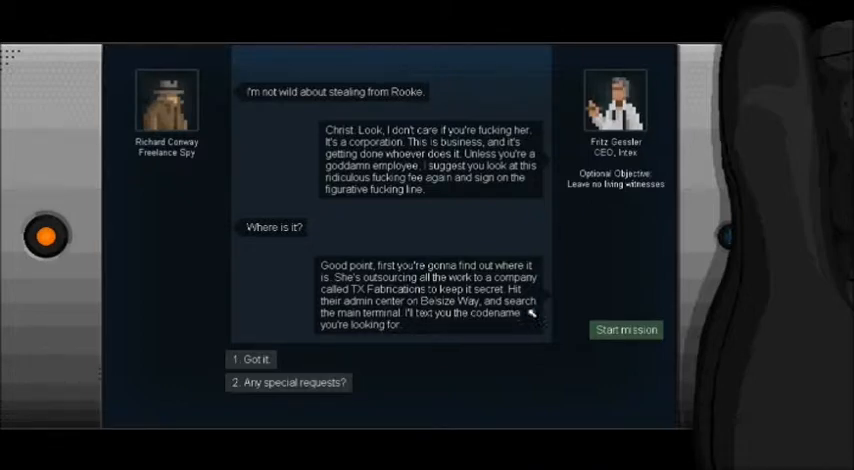
mouse_move(350, 350)
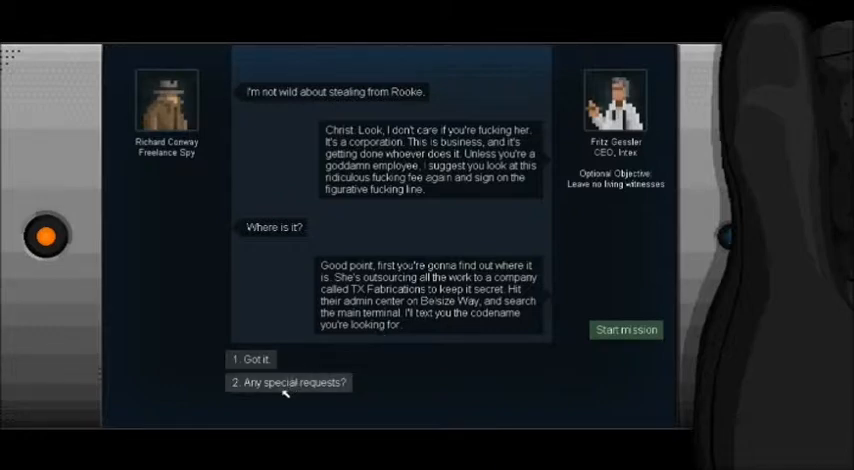
click(288, 382)
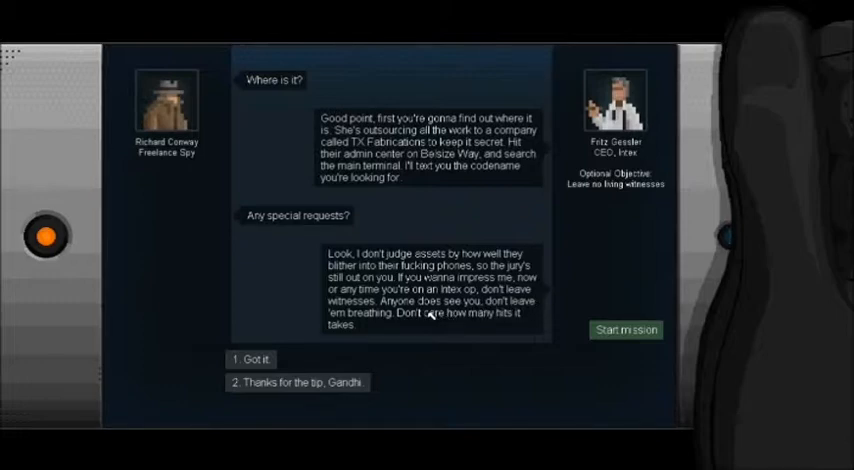
mouse_move(372, 360)
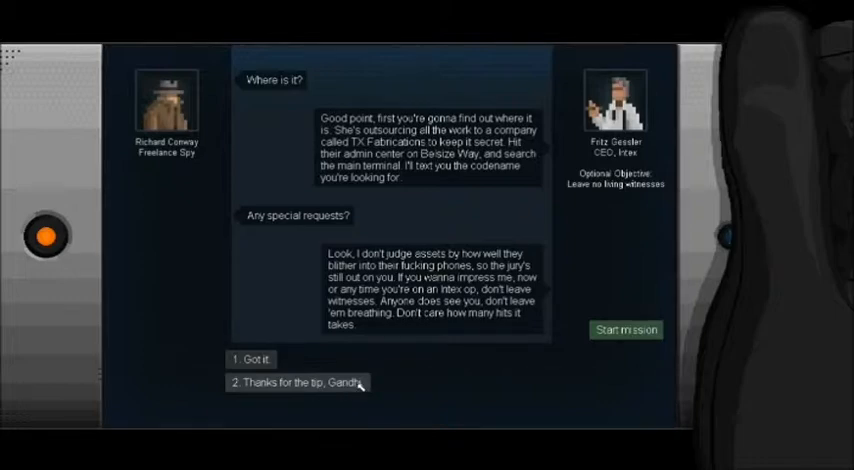
click(292, 382)
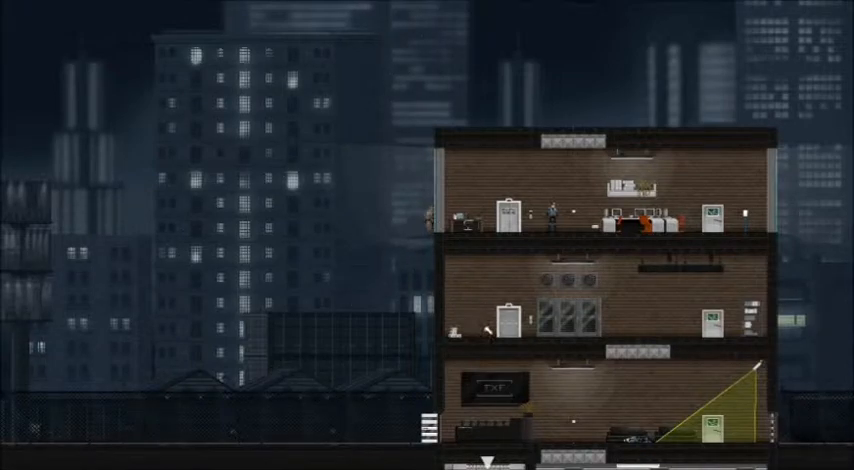
Scroll the view down through the office floors to the basement garage
scroll(down, 3)
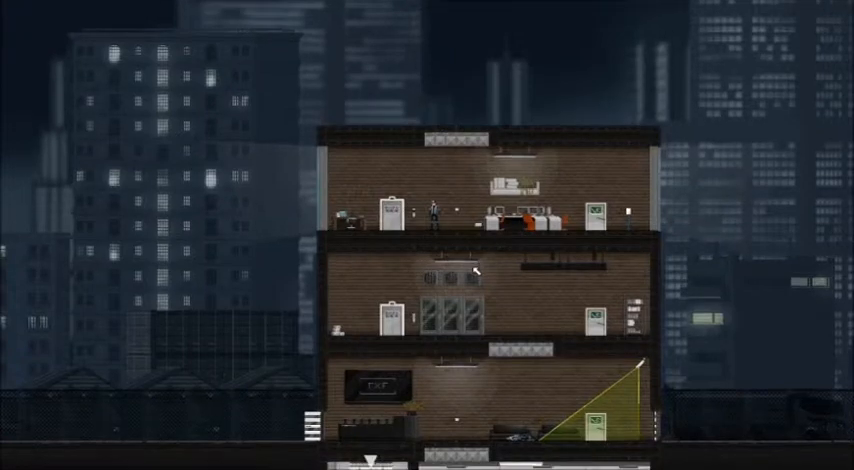
scroll(down, 3)
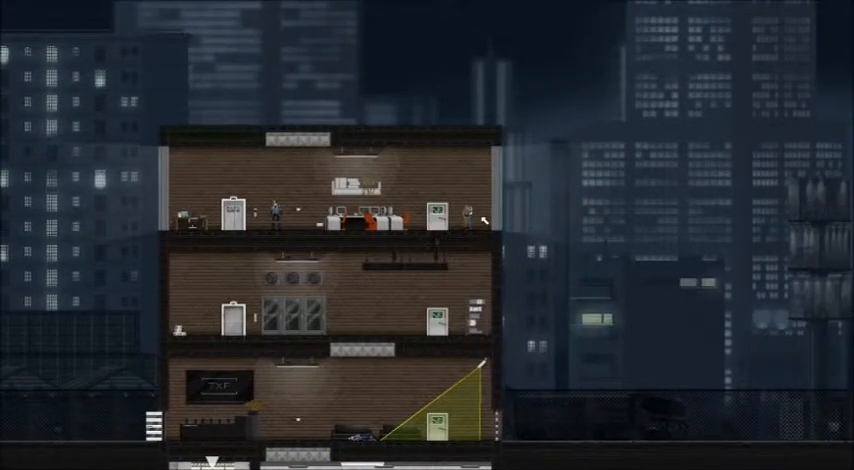
scroll(down, 3)
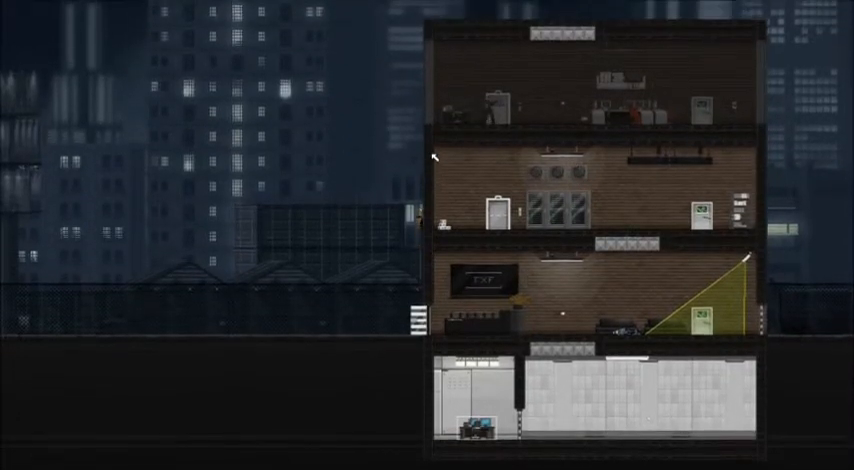
Copy the intercepted 'Quit it!' email and close the laptop
scroll(down, 3)
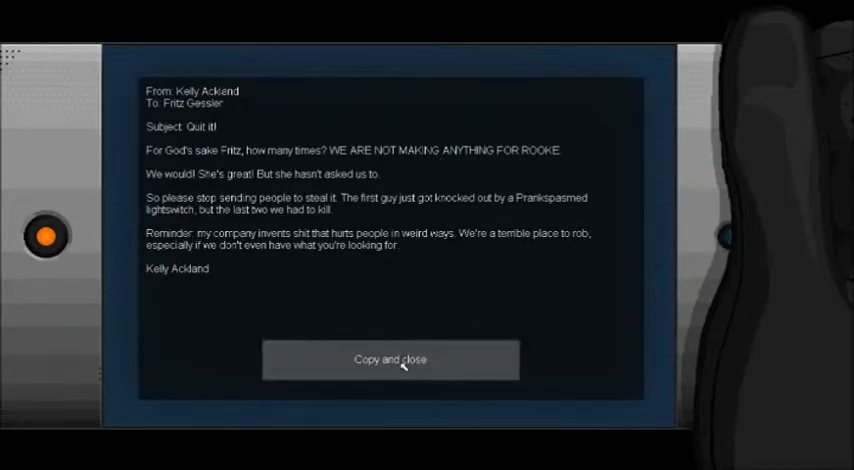
click(390, 360)
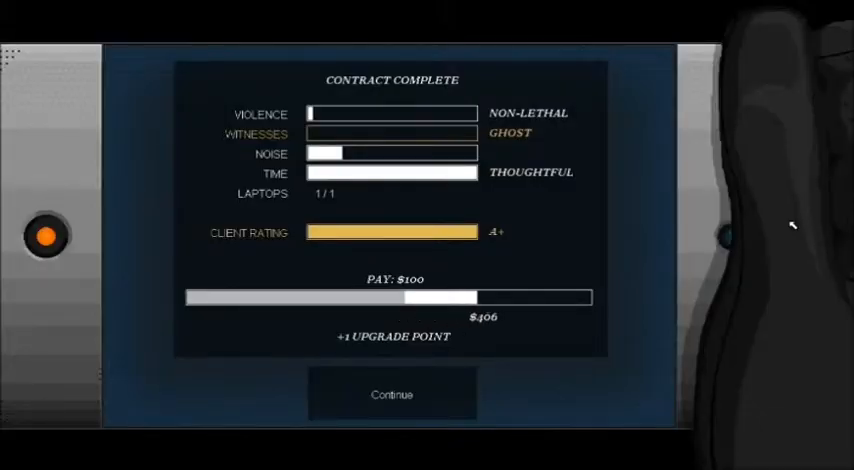
mouse_move(536, 360)
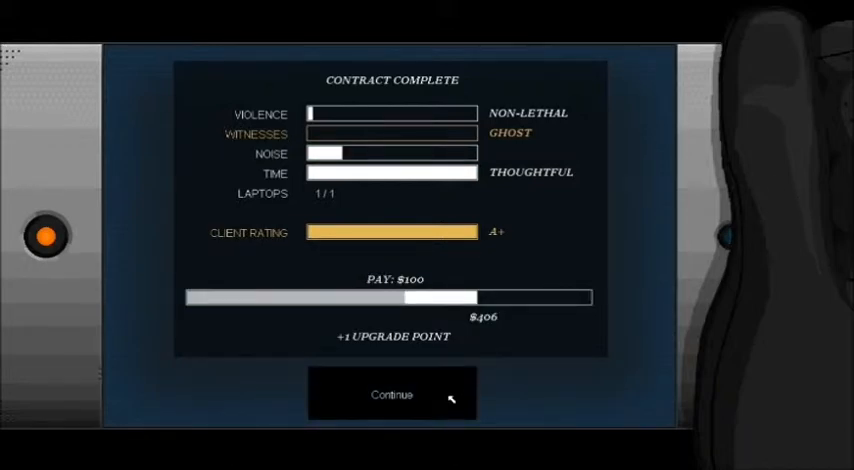
Continue past the contract results and report the prototype is at TX Fabrications on Lyle
click(392, 394)
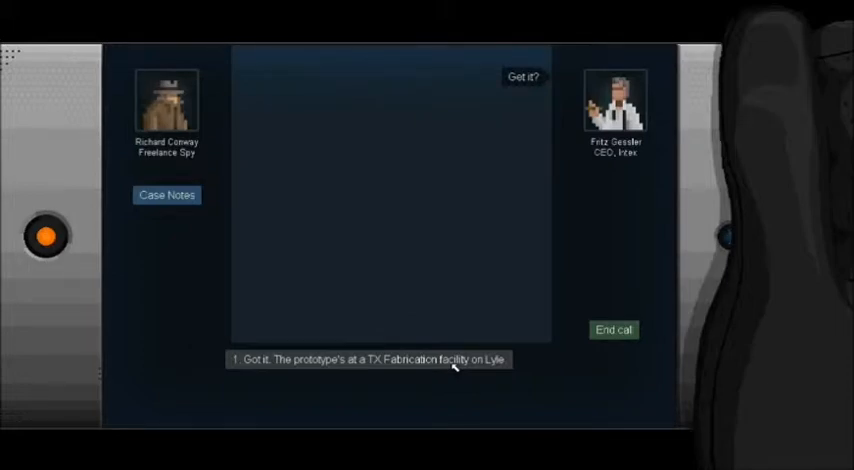
click(368, 360)
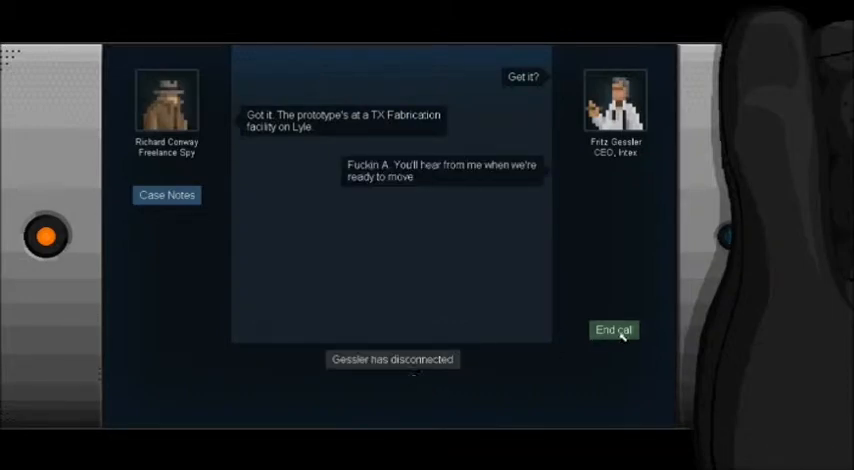
End the call, put the new upgrade point into jump strength, and return to the missions list
click(612, 330)
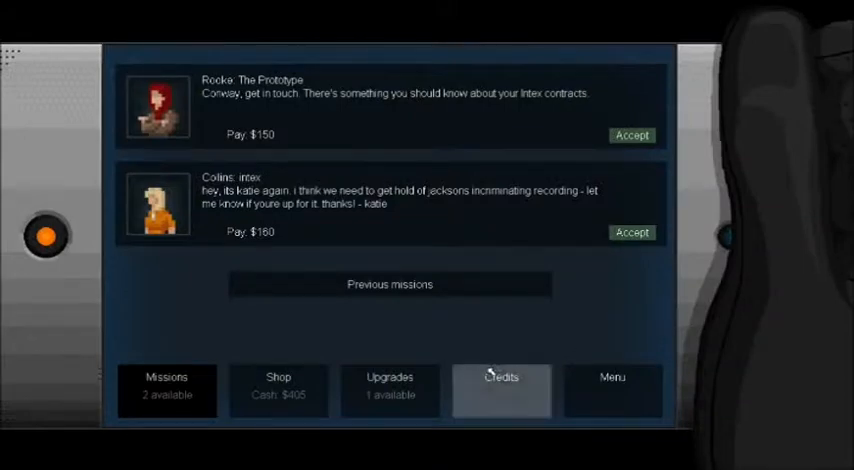
mouse_move(436, 344)
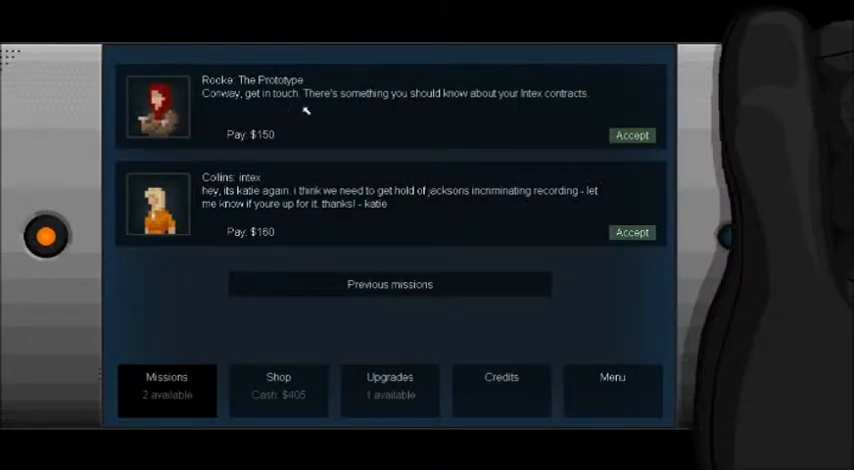
click(390, 390)
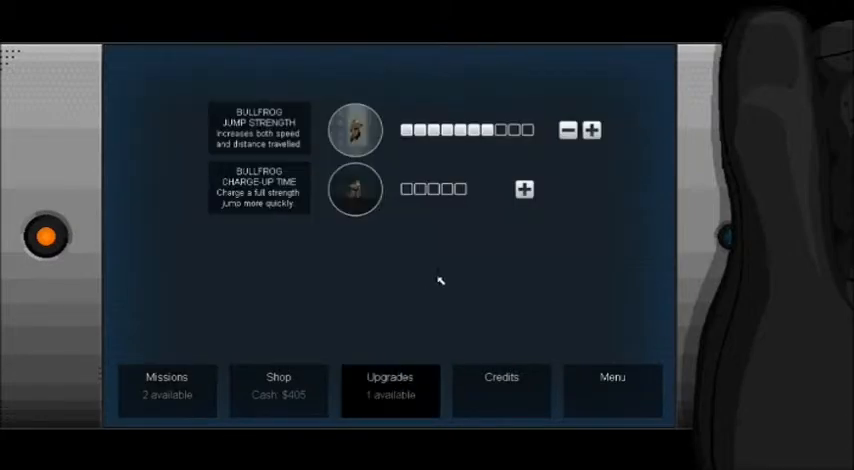
click(590, 130)
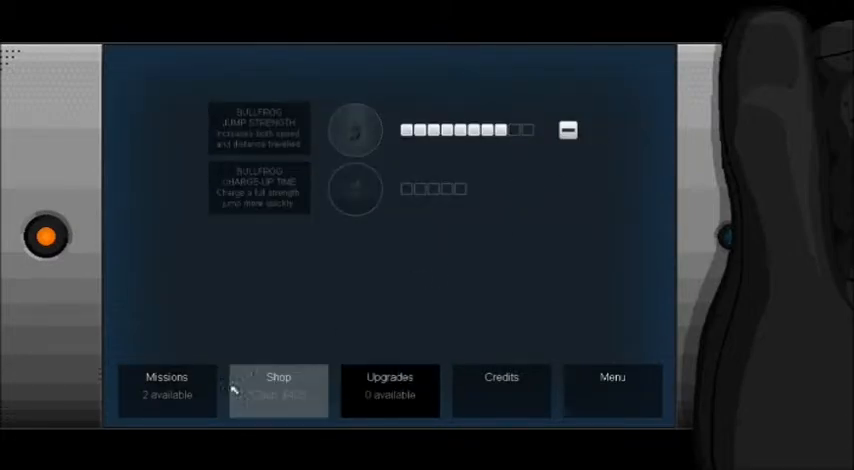
click(166, 384)
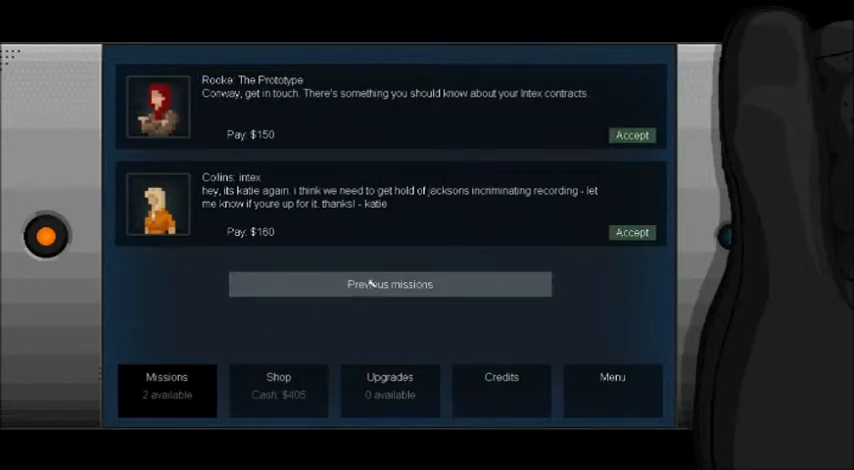
mouse_move(278, 392)
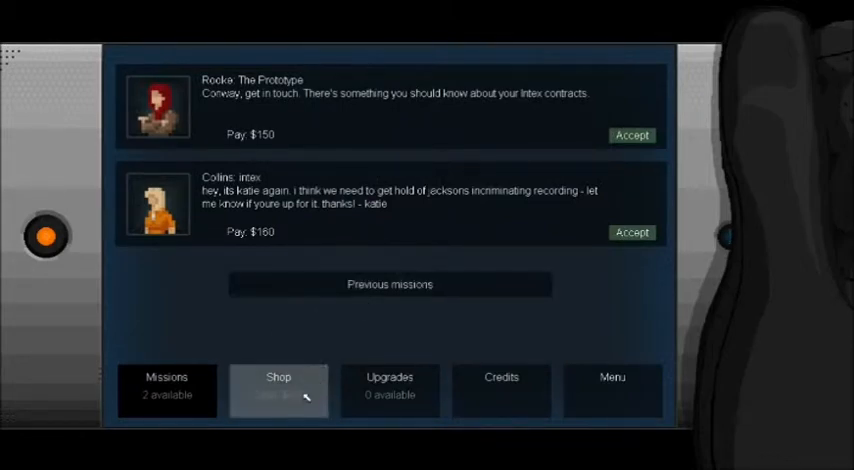
click(278, 390)
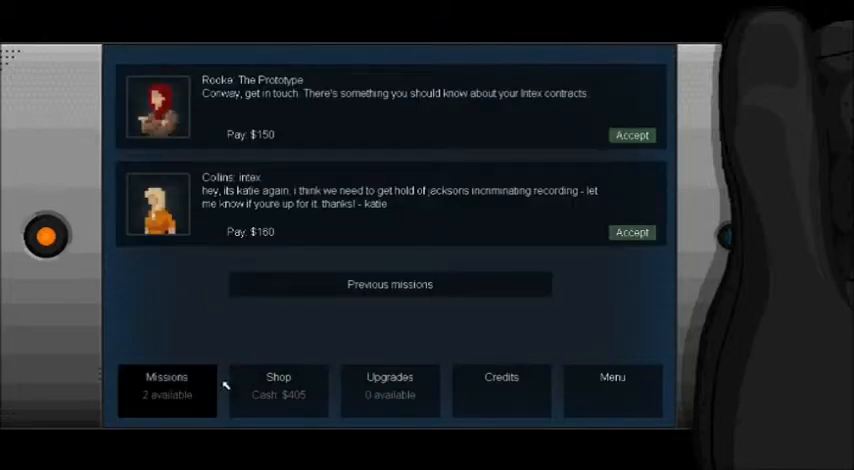
mouse_move(328, 182)
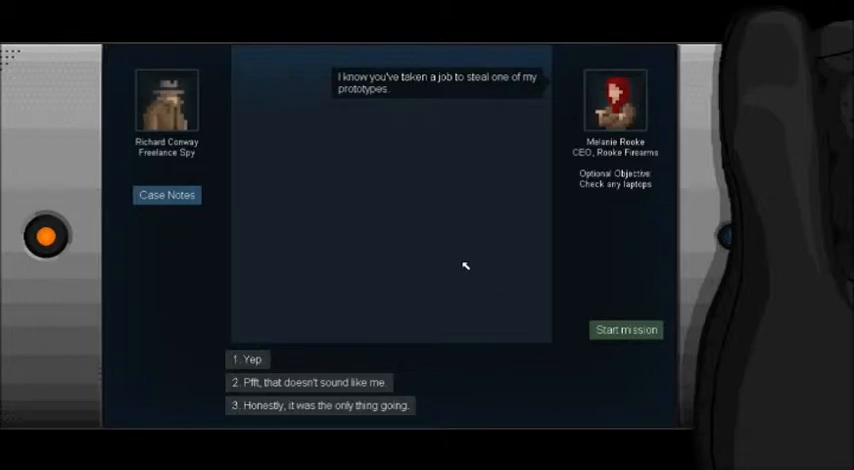
mouse_move(398, 404)
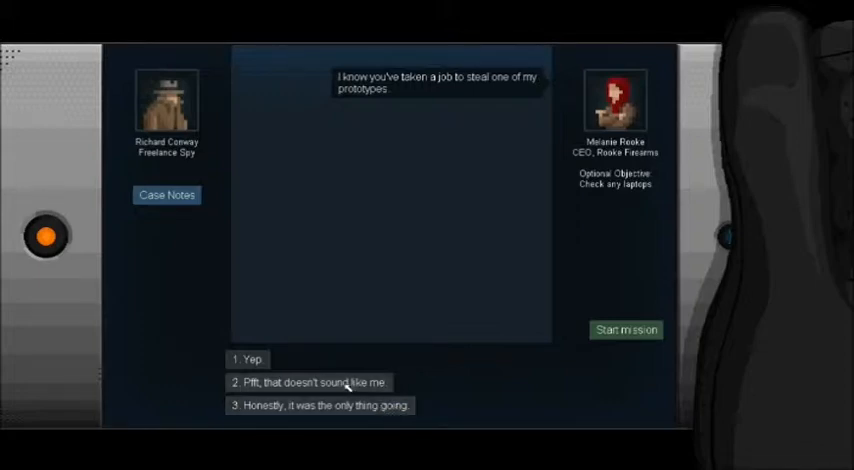
Answer Rooke's opening briefing: doubt the job, note the tricky retrieval, ask why she's sharing, and relent
click(308, 382)
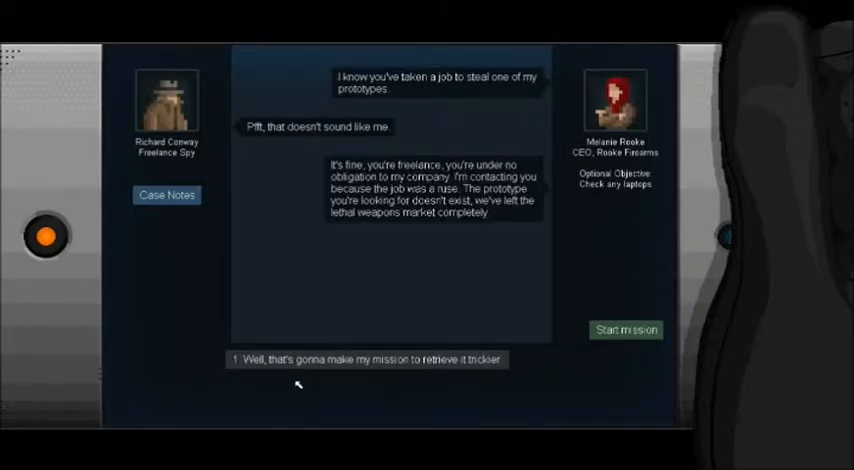
mouse_move(280, 400)
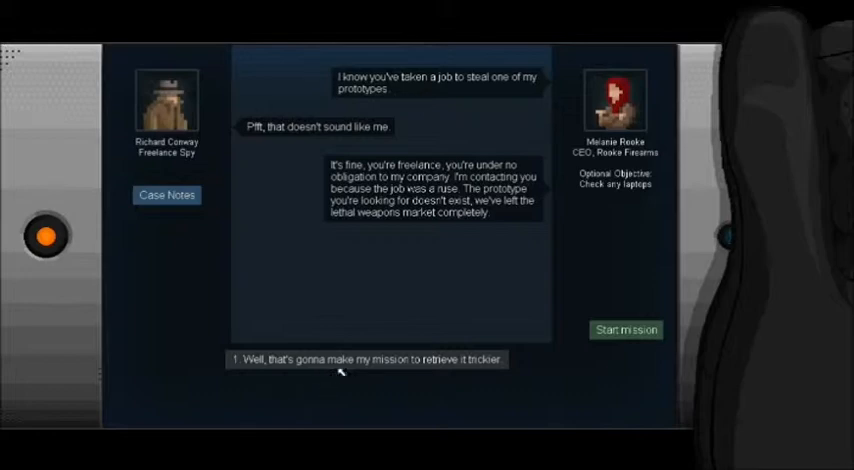
click(366, 360)
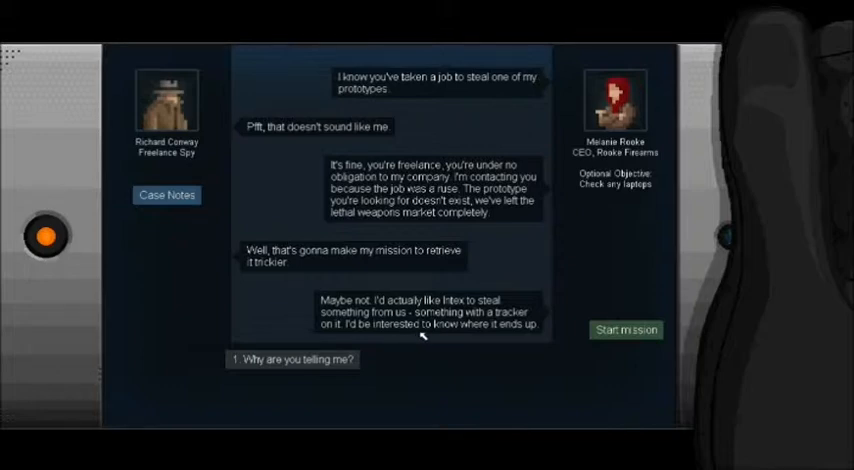
click(292, 360)
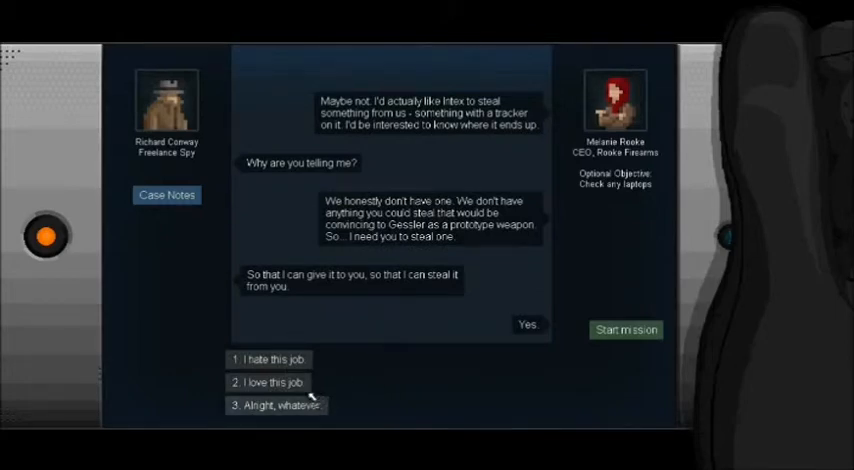
click(276, 404)
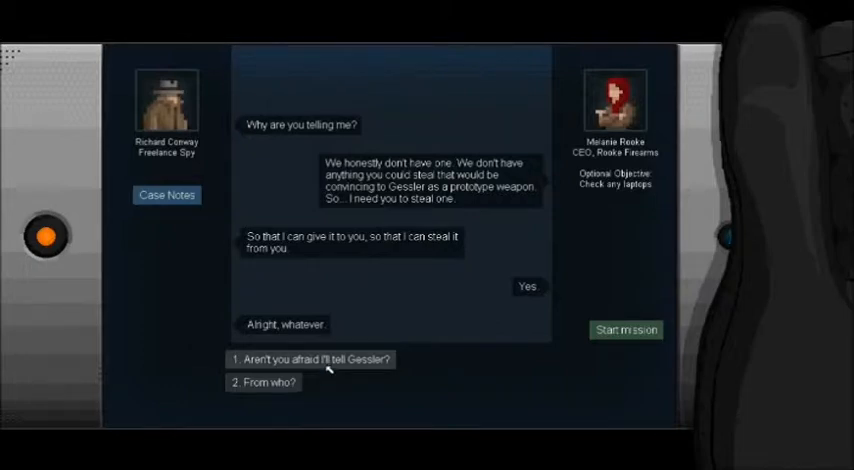
click(312, 360)
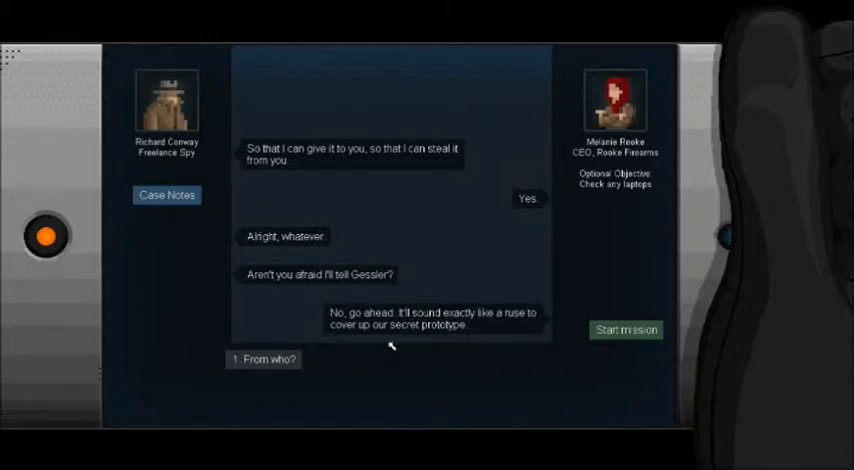
Ask who's being robbed, where (39 London Road), any special requests, then wrap up the briefing
click(262, 360)
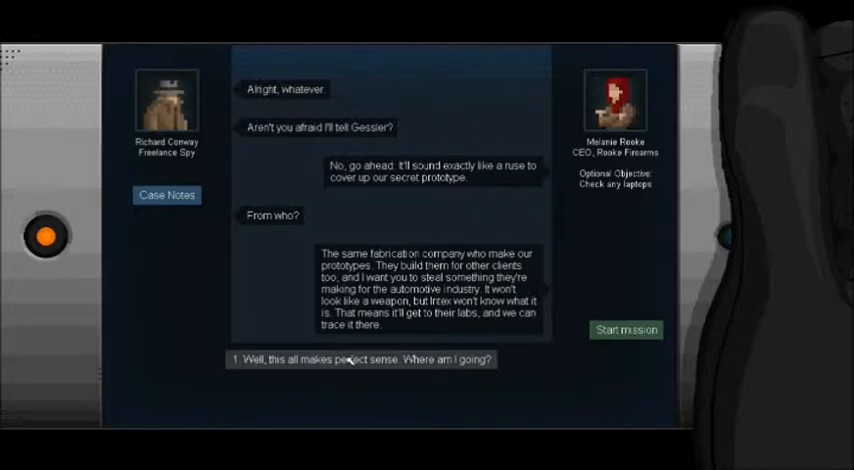
click(356, 360)
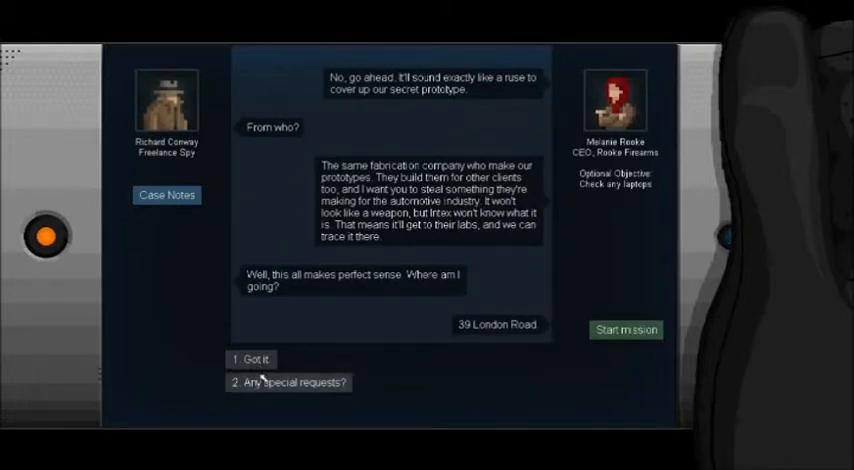
click(288, 382)
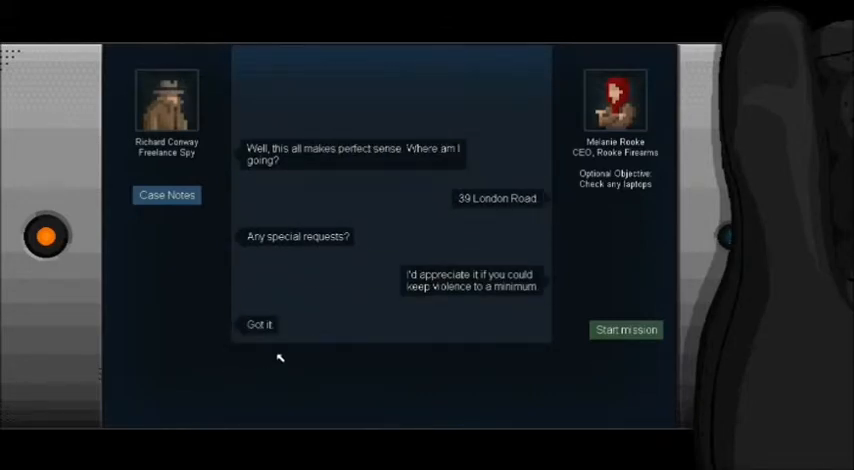
click(624, 328)
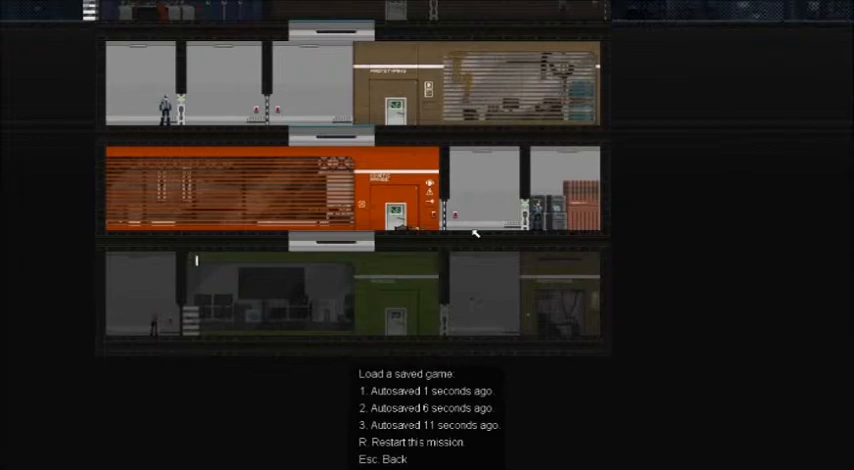
mouse_move(472, 232)
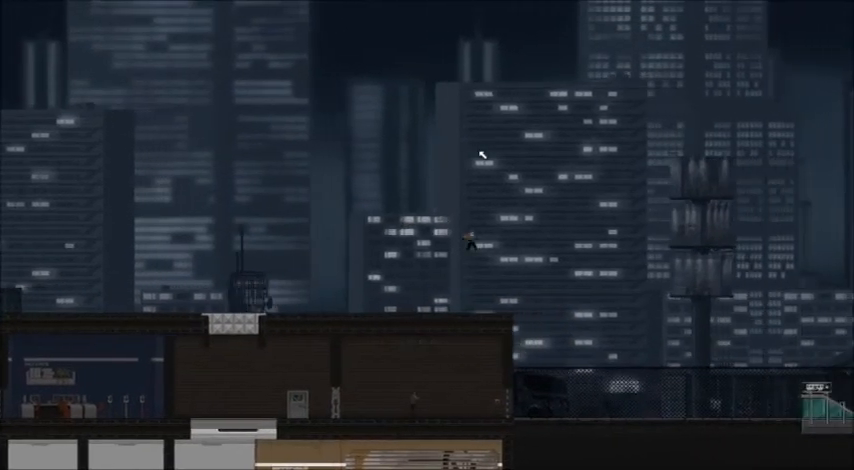
Scroll the view down while guiding the spy across the rooftops to the exit
scroll(down, 3)
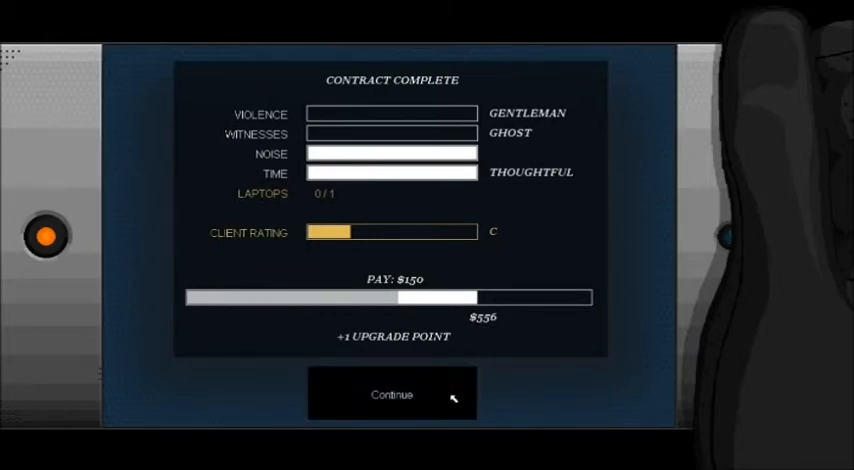
mouse_move(460, 402)
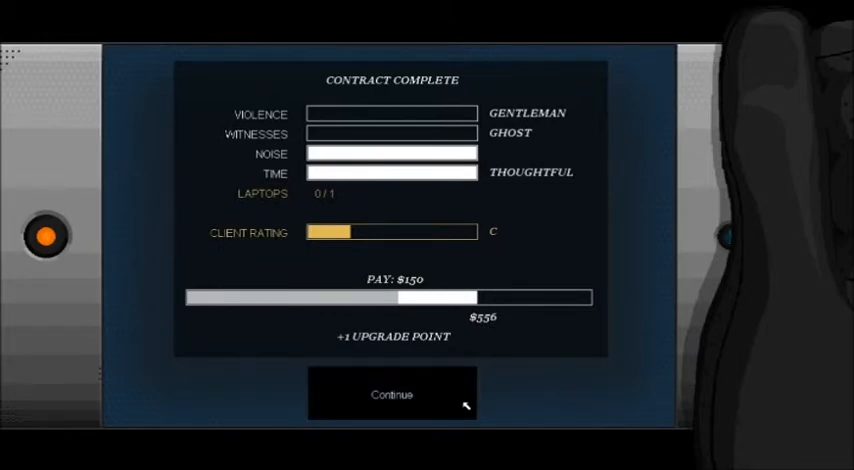
Continue from the contract results to Rooke's follow-up call
click(392, 394)
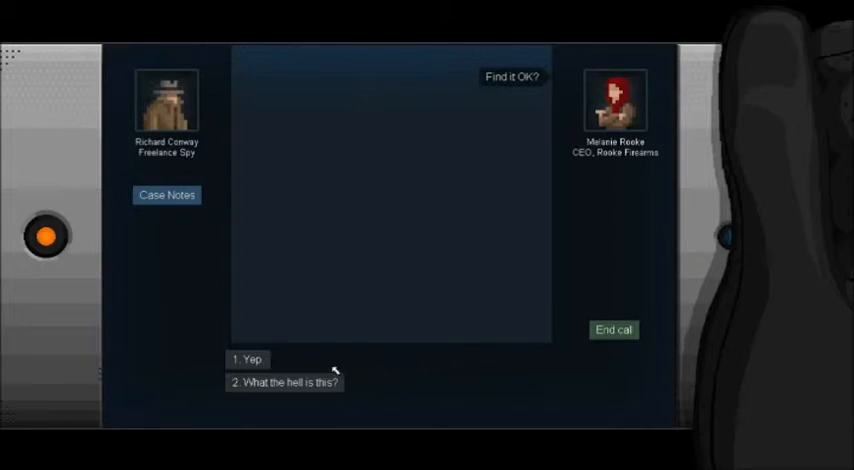
Ask Rooke 'What the hell is this?', hear about the electric accelerator, then end the call
click(284, 382)
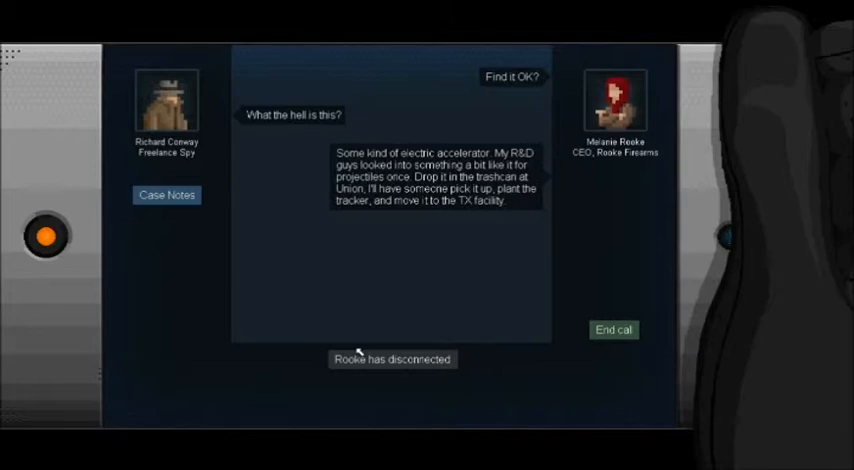
mouse_move(396, 364)
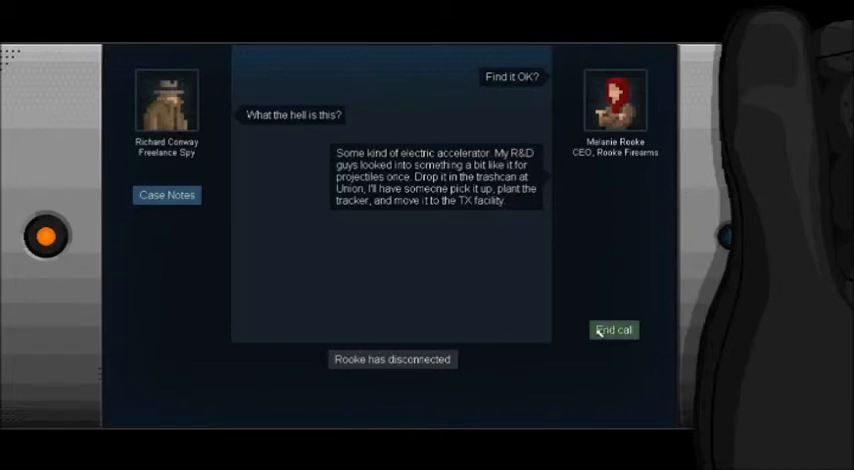
click(612, 330)
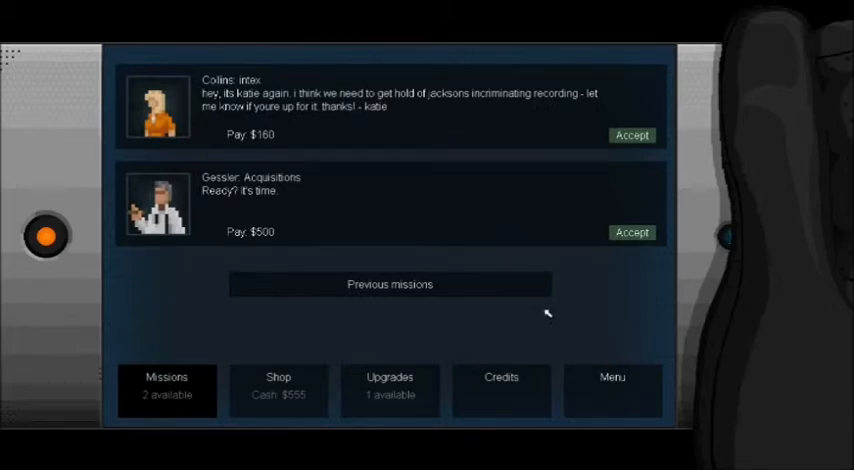
mouse_move(228, 190)
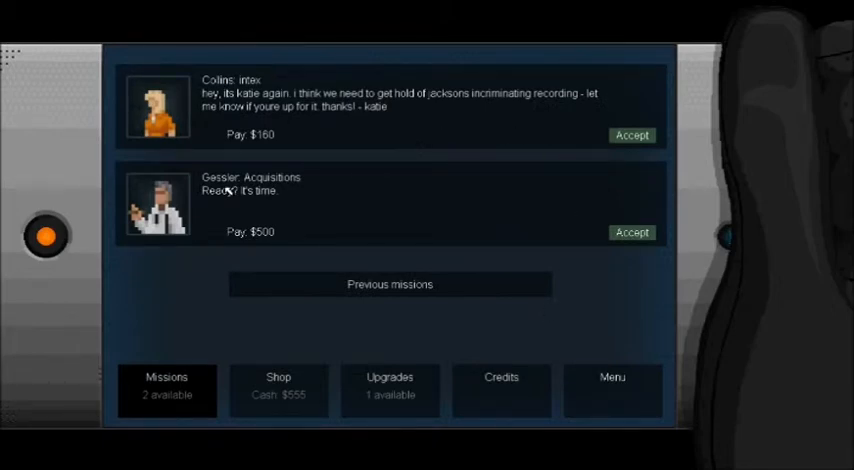
mouse_move(352, 128)
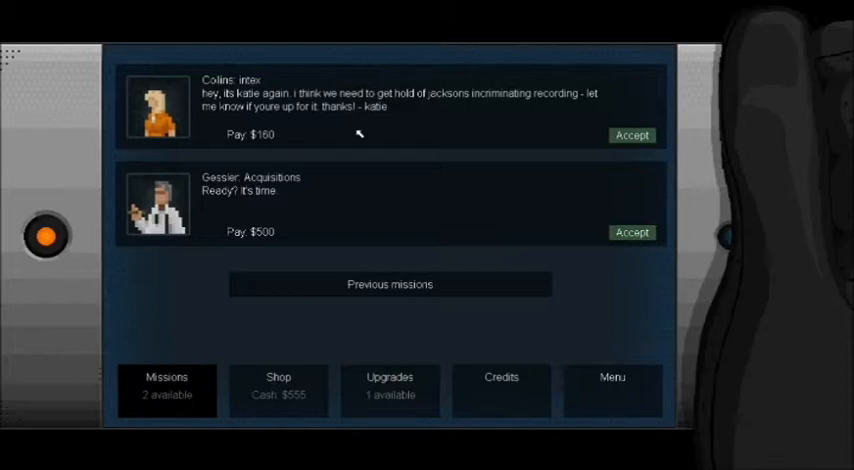
mouse_move(690, 166)
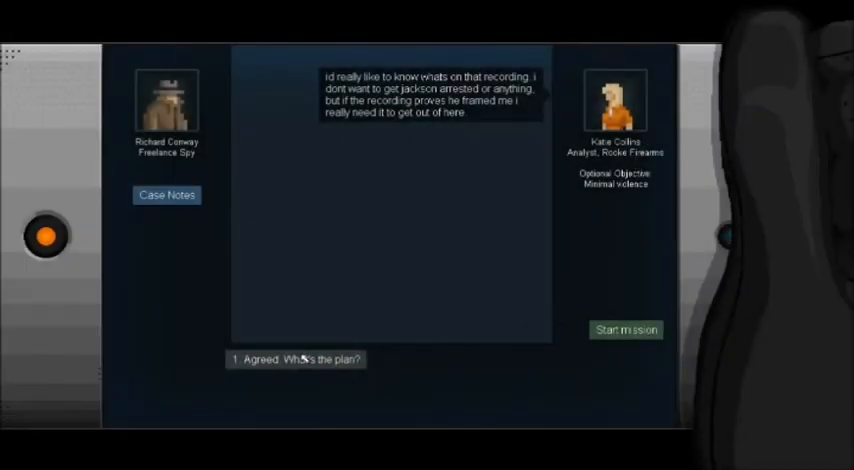
mouse_move(316, 350)
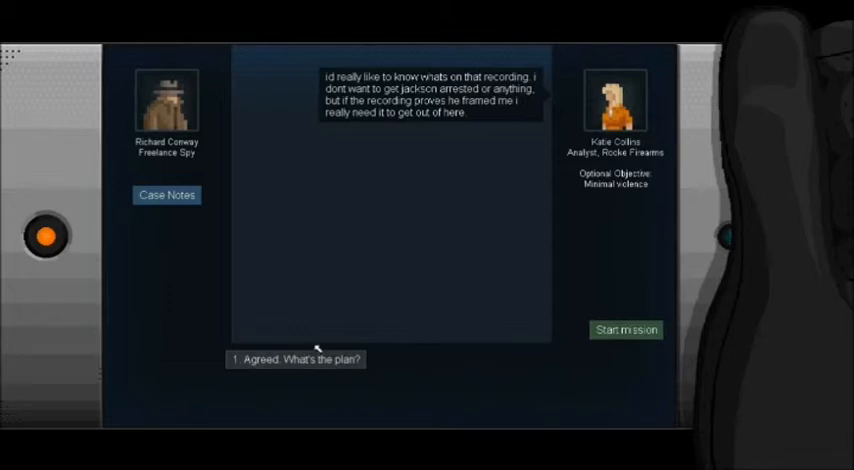
mouse_move(430, 112)
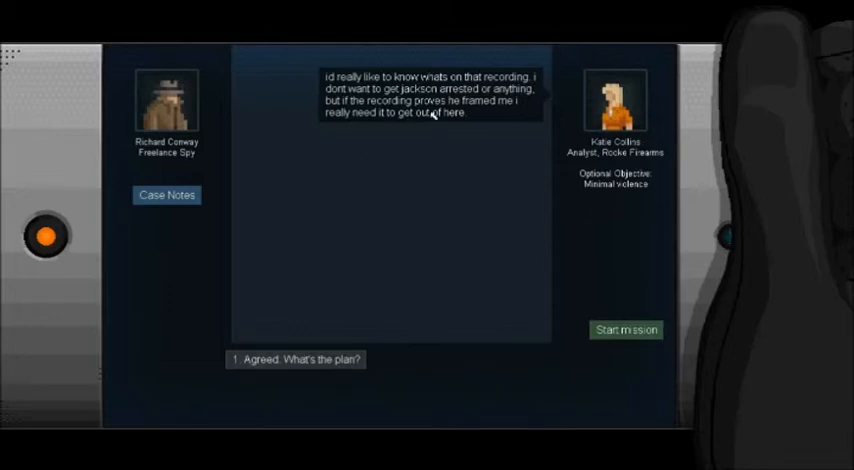
mouse_move(436, 112)
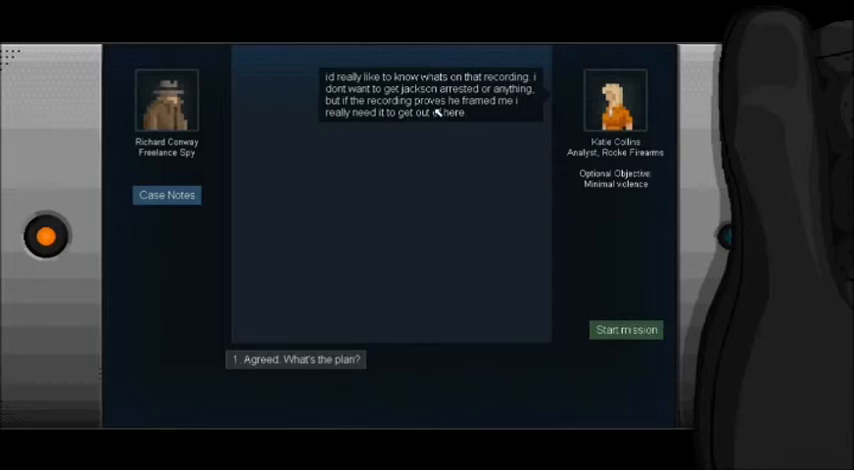
mouse_move(422, 140)
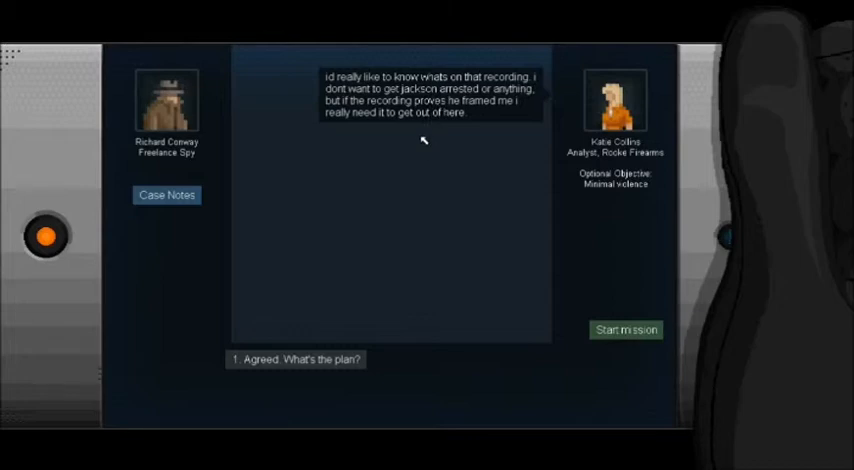
mouse_move(412, 174)
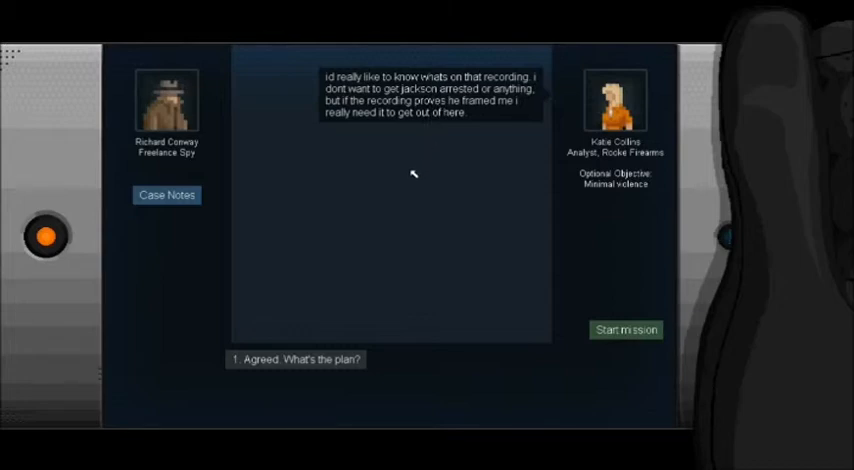
mouse_move(460, 128)
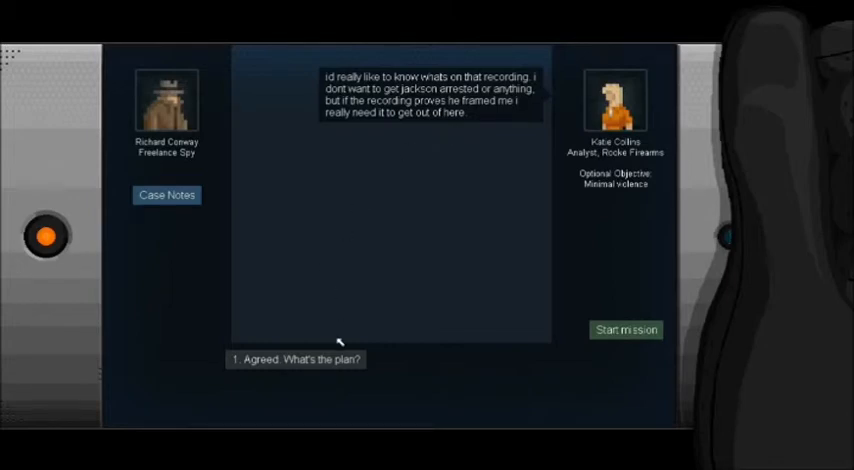
Reply 'Agreed. What's the plan?' and 'Hack a thing, got it', then start the Intex mission
click(296, 360)
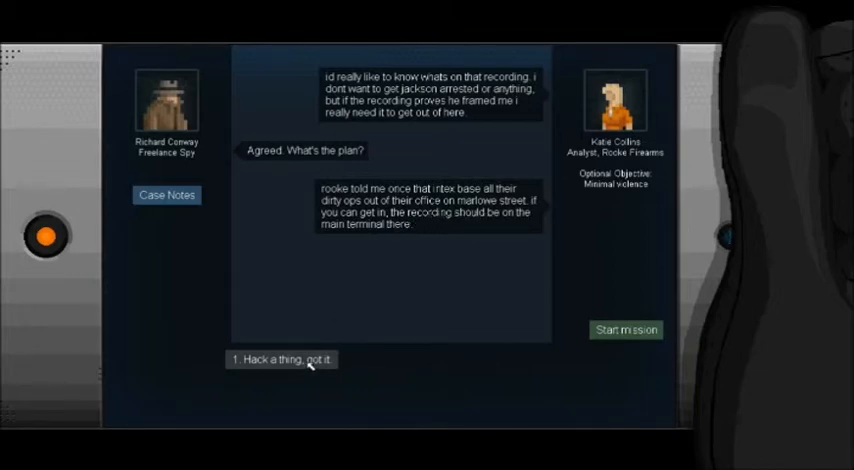
click(280, 360)
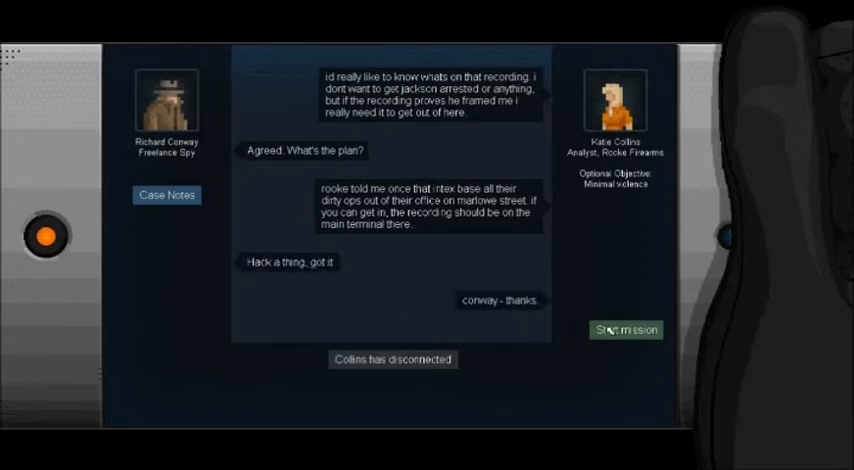
click(624, 330)
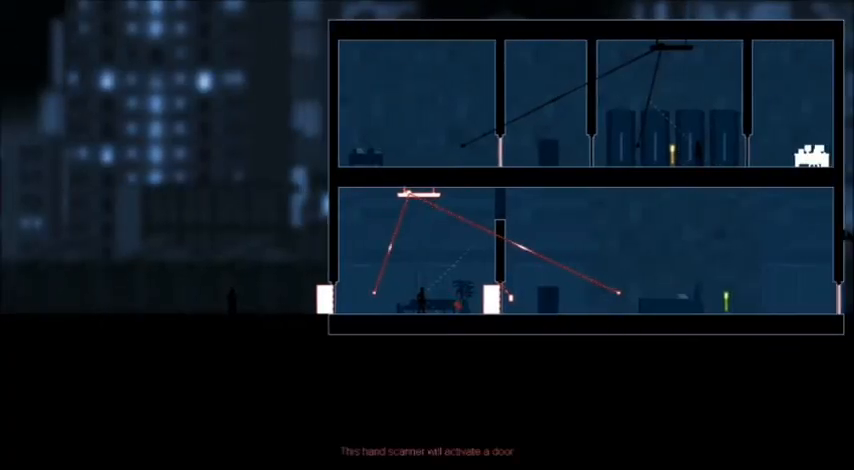
mouse_move(372, 296)
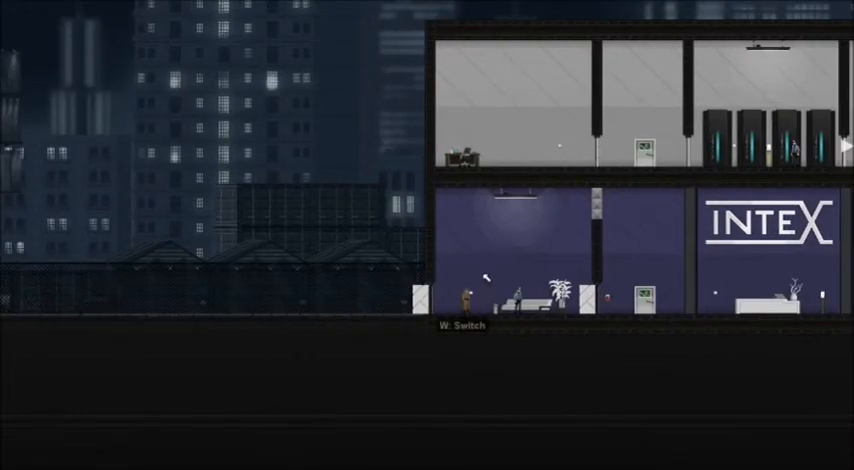
Flip the Intex switch, hack the terminal and copy Jensberg's 'Struggling' email to Gessler
key(w)
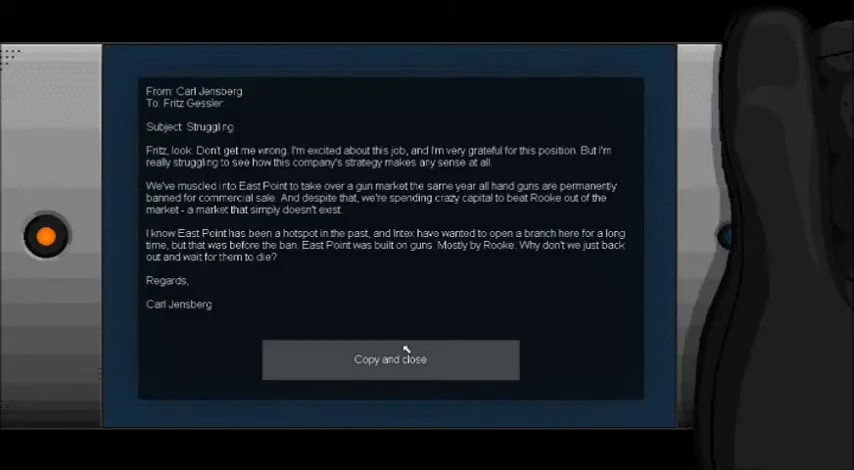
click(390, 360)
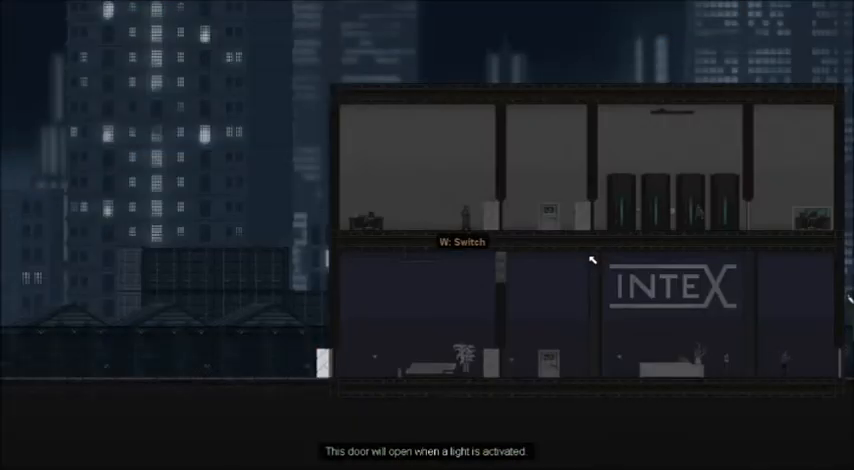
Flip the next switch and move Conway out past the building's right edge toward the exit
key(w)
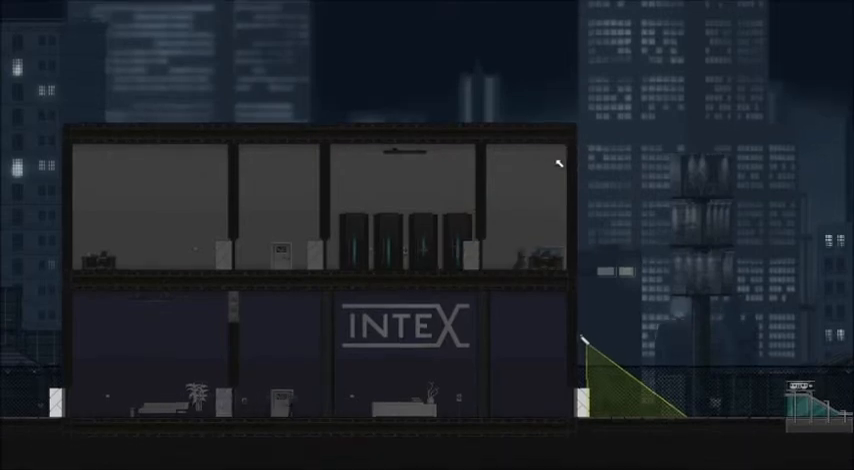
mouse_move(536, 200)
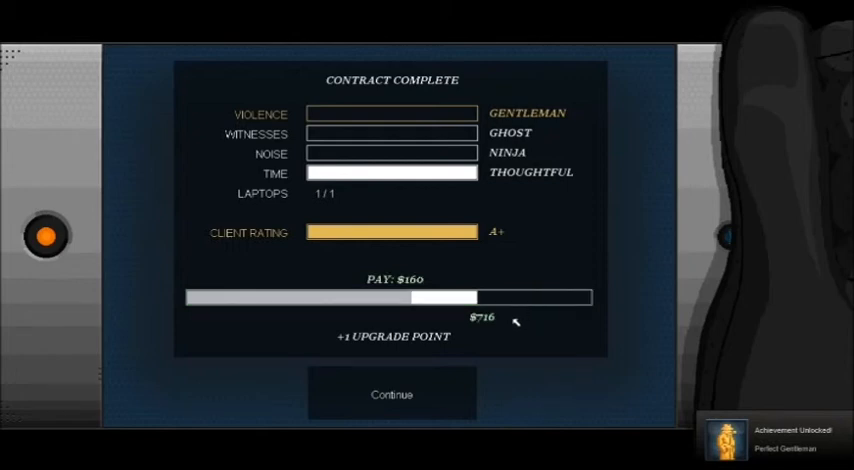
mouse_move(732, 436)
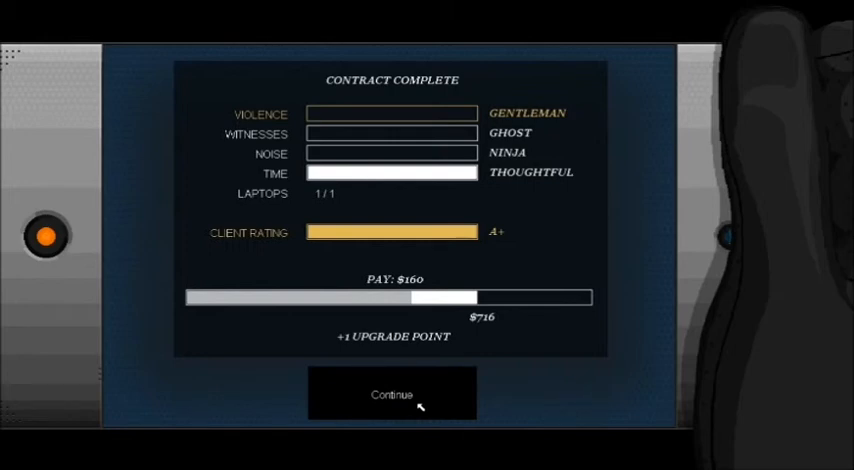
Continue past the Contract Complete screen with its A+ rating and Perfect Gentleman achievement
click(390, 392)
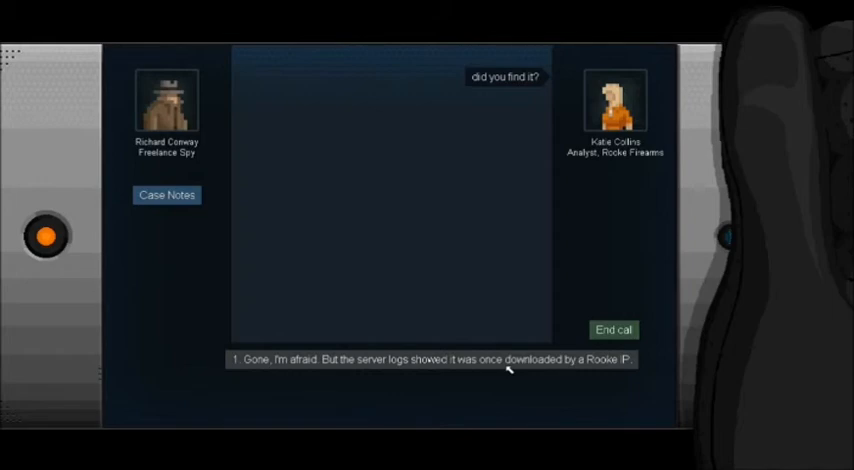
mouse_move(478, 362)
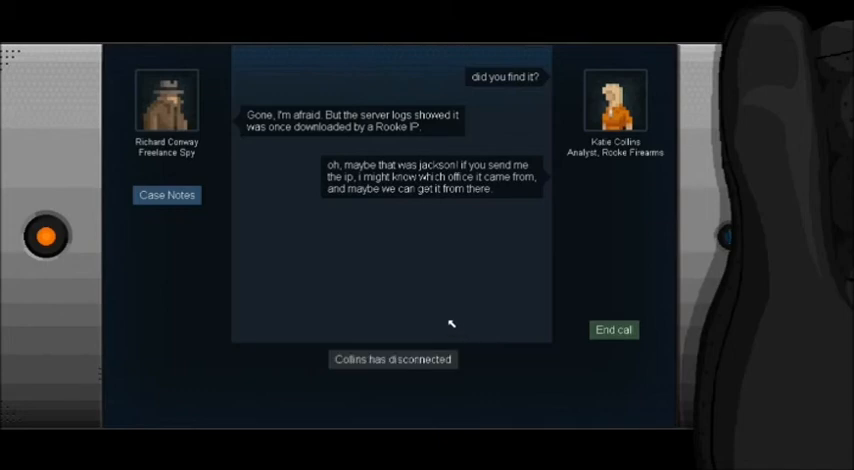
mouse_move(452, 356)
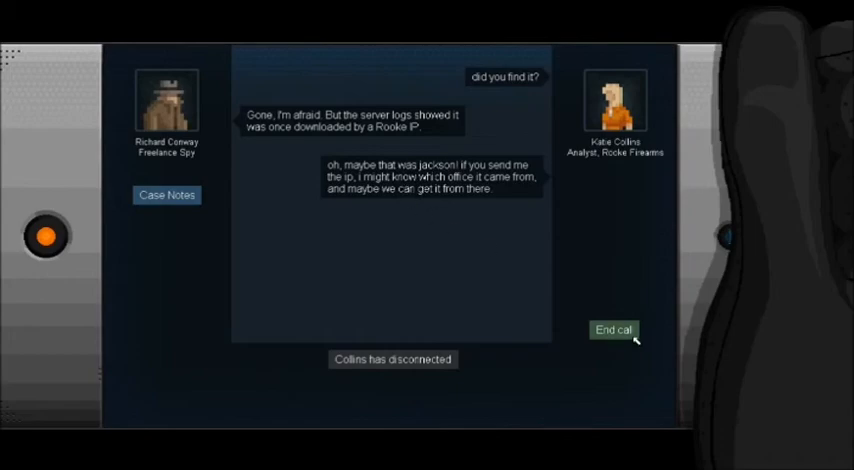
End Collins' call after she suggests Jackson downloaded the recording from a Rooke IP
click(614, 330)
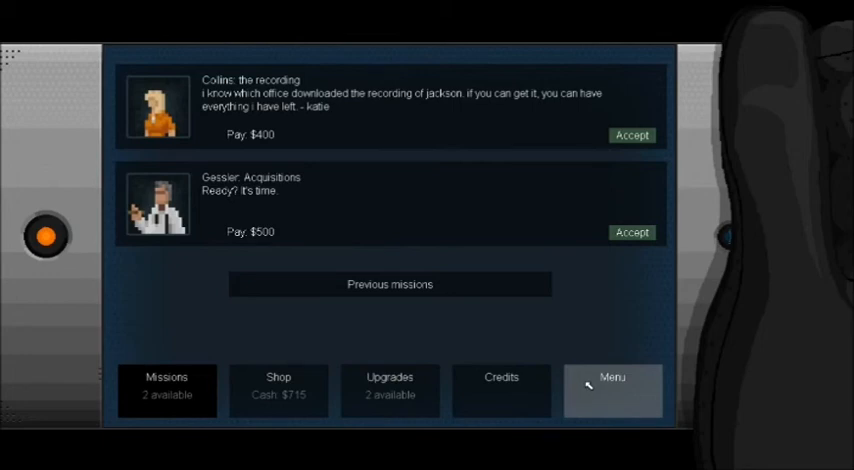
mouse_move(588, 382)
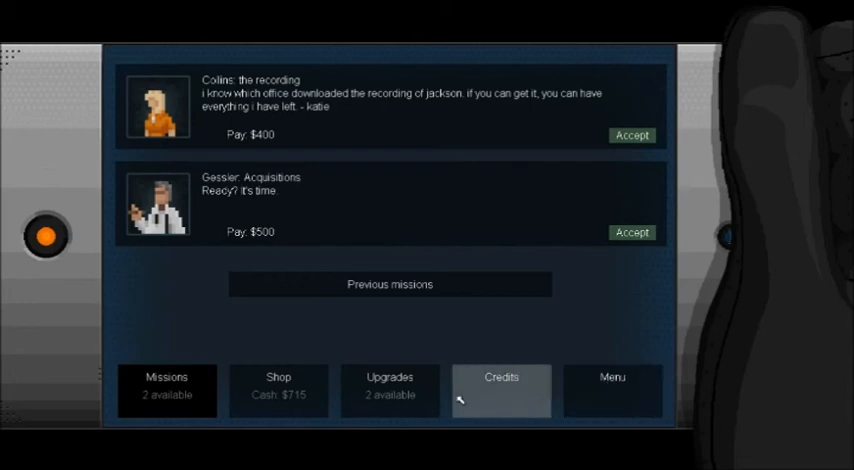
Spend the last upgrade point maxing Bullfrog jump strength, then bring up the pause menu
click(388, 390)
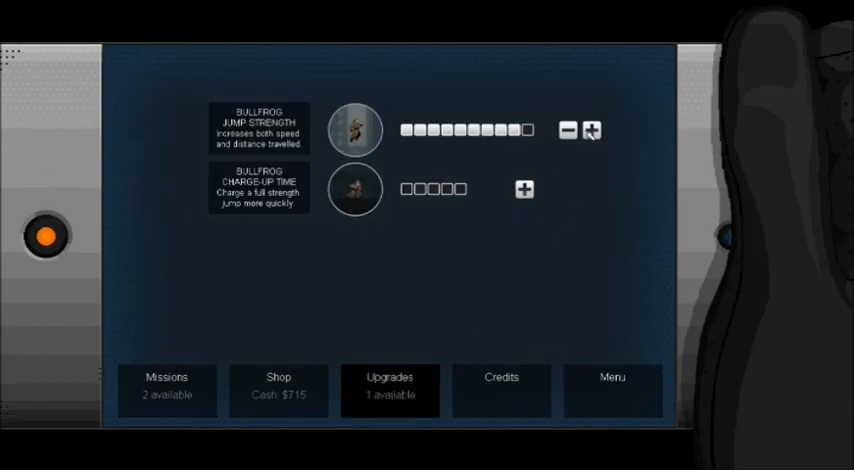
click(592, 130)
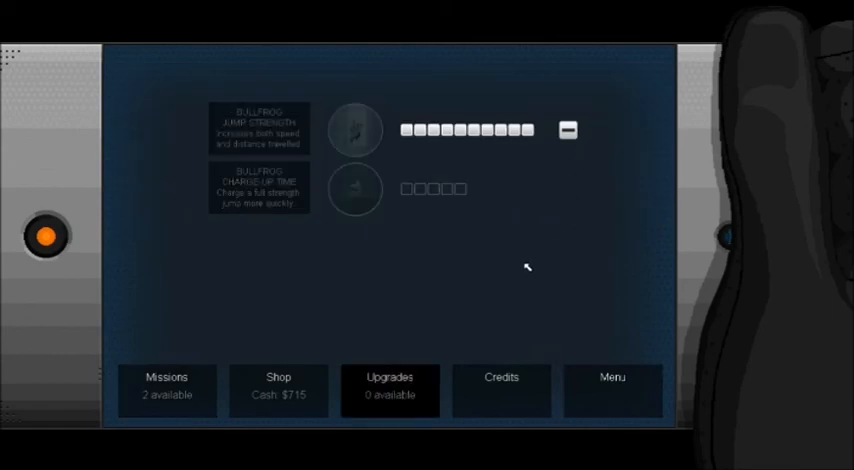
click(612, 392)
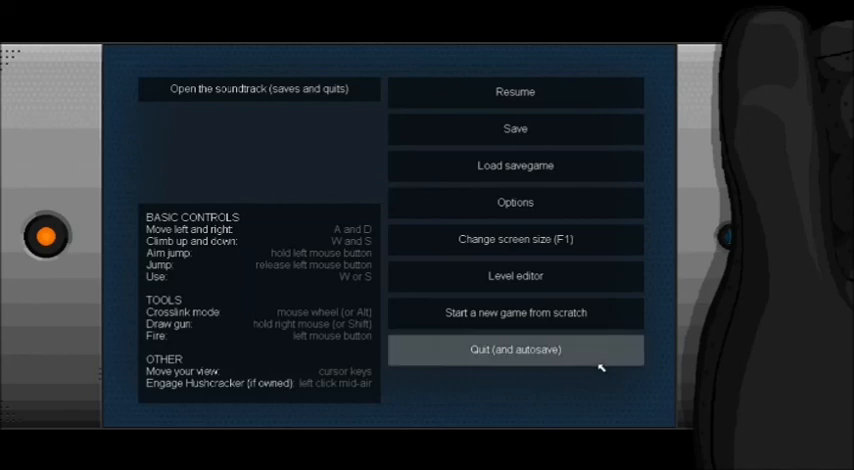
mouse_move(590, 324)
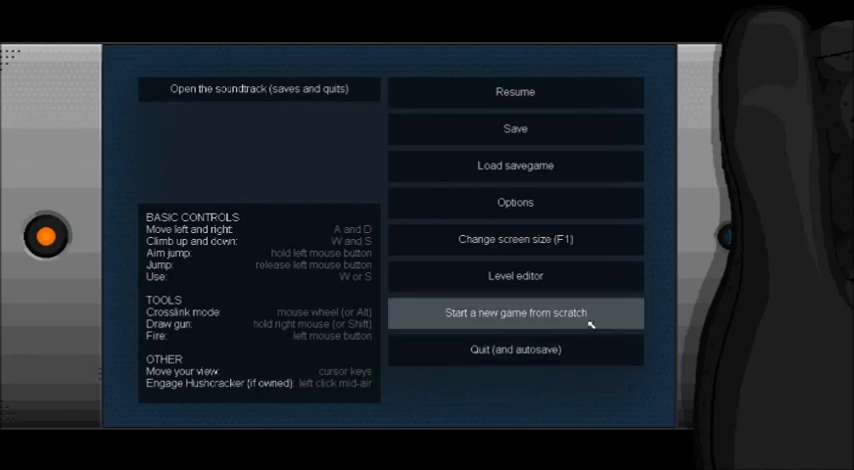
mouse_move(586, 280)
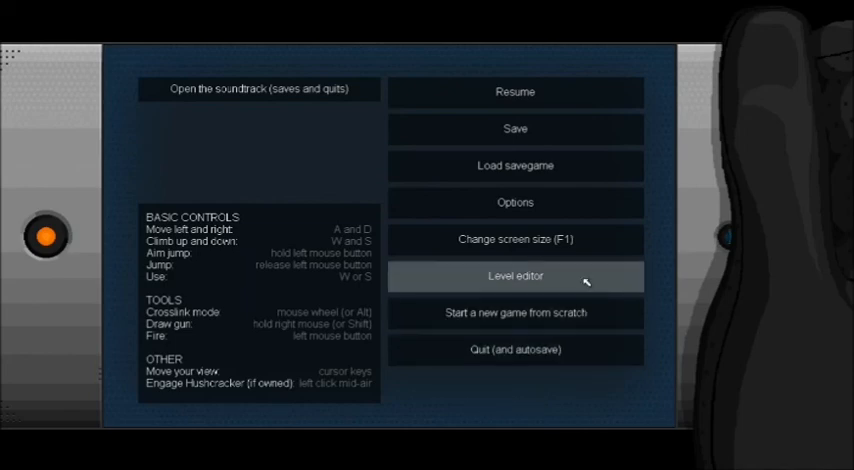